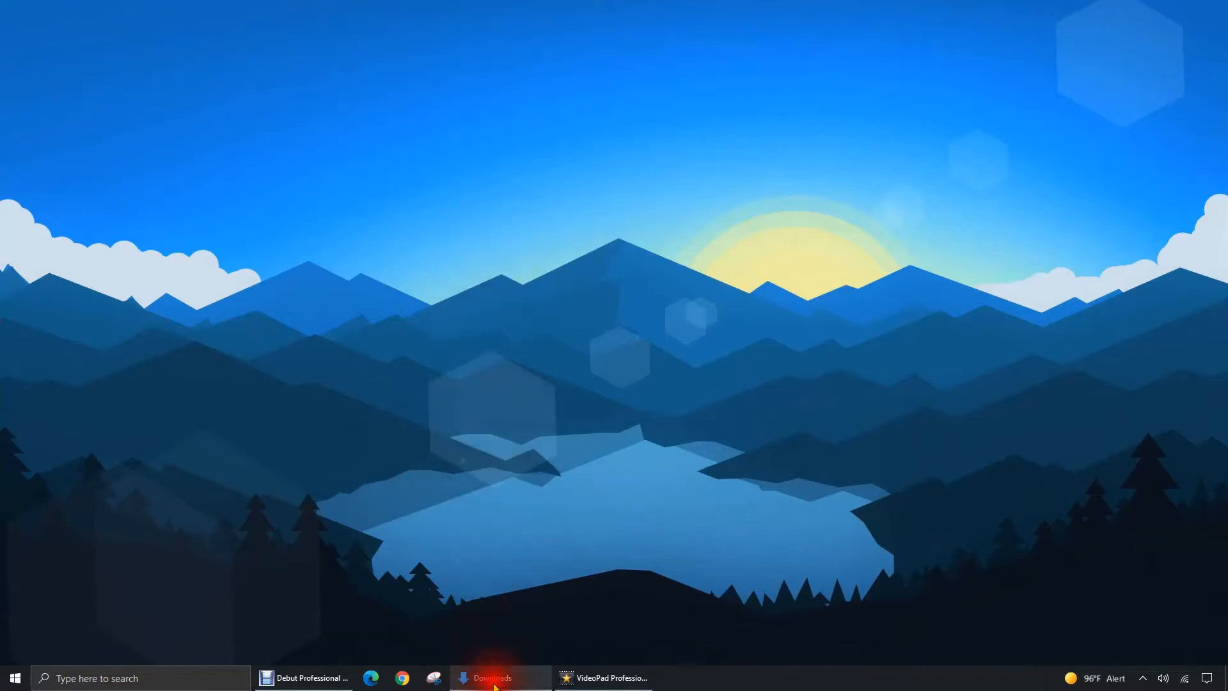
Step: Open the Downloads folder and select the PowerPoint, Excel and Word files
click(499, 677)
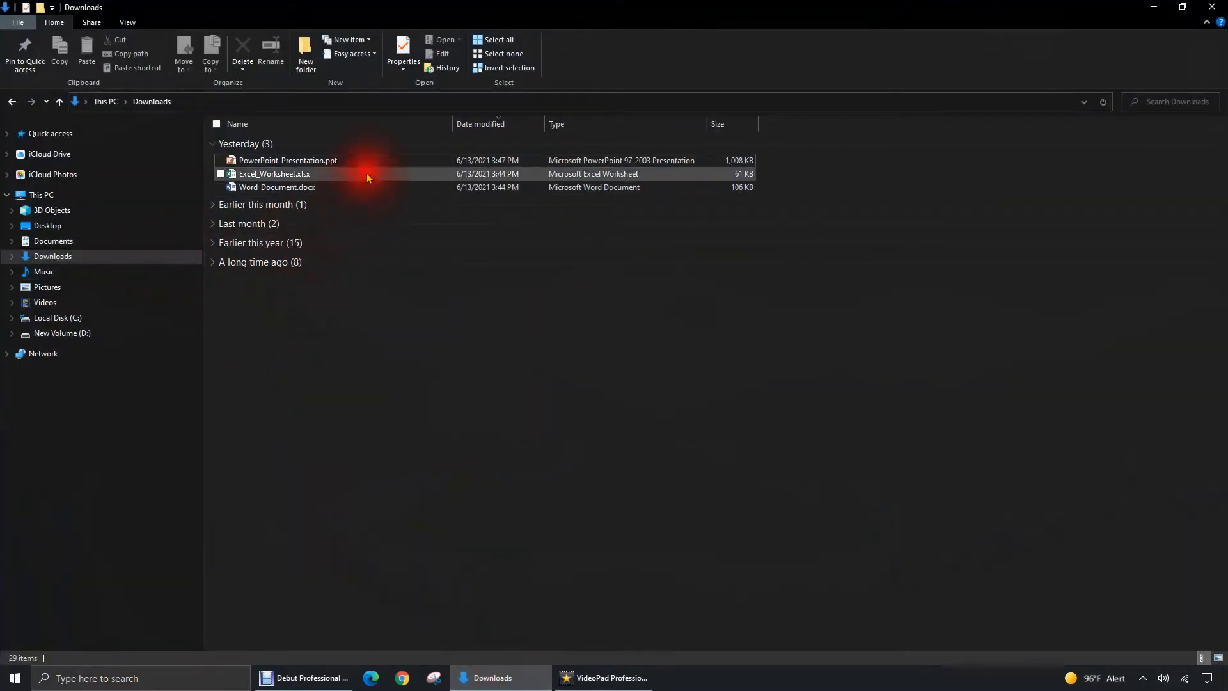
click(288, 160)
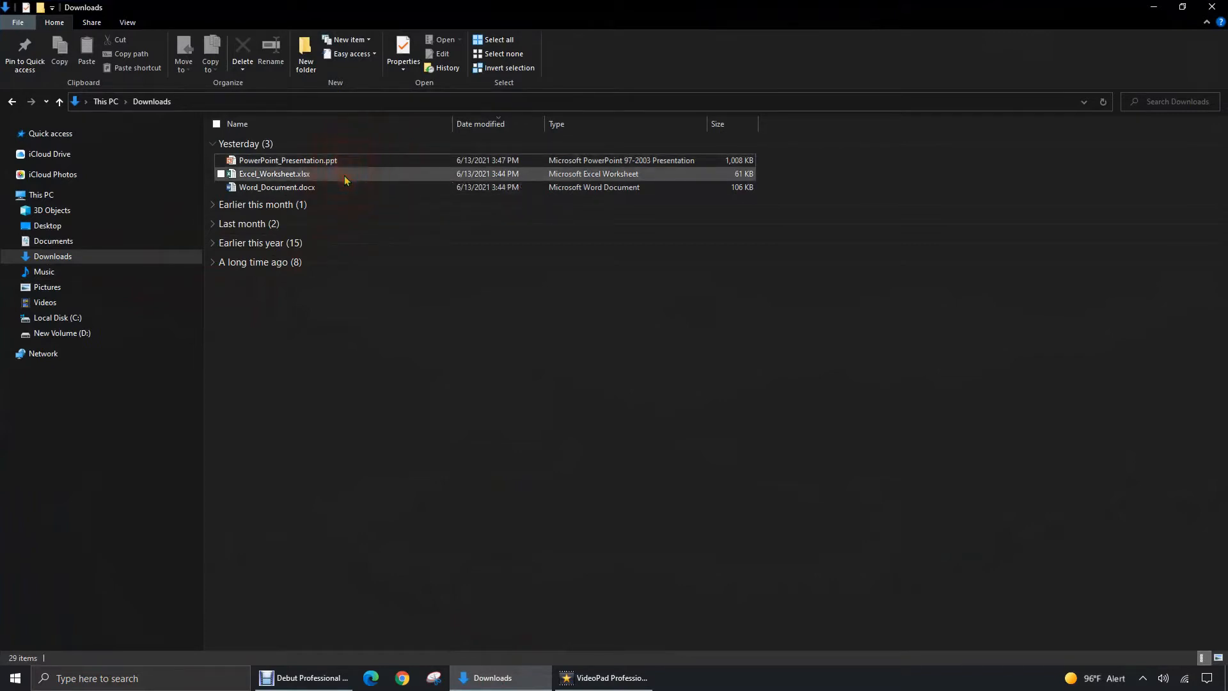
mouse_move(384, 192)
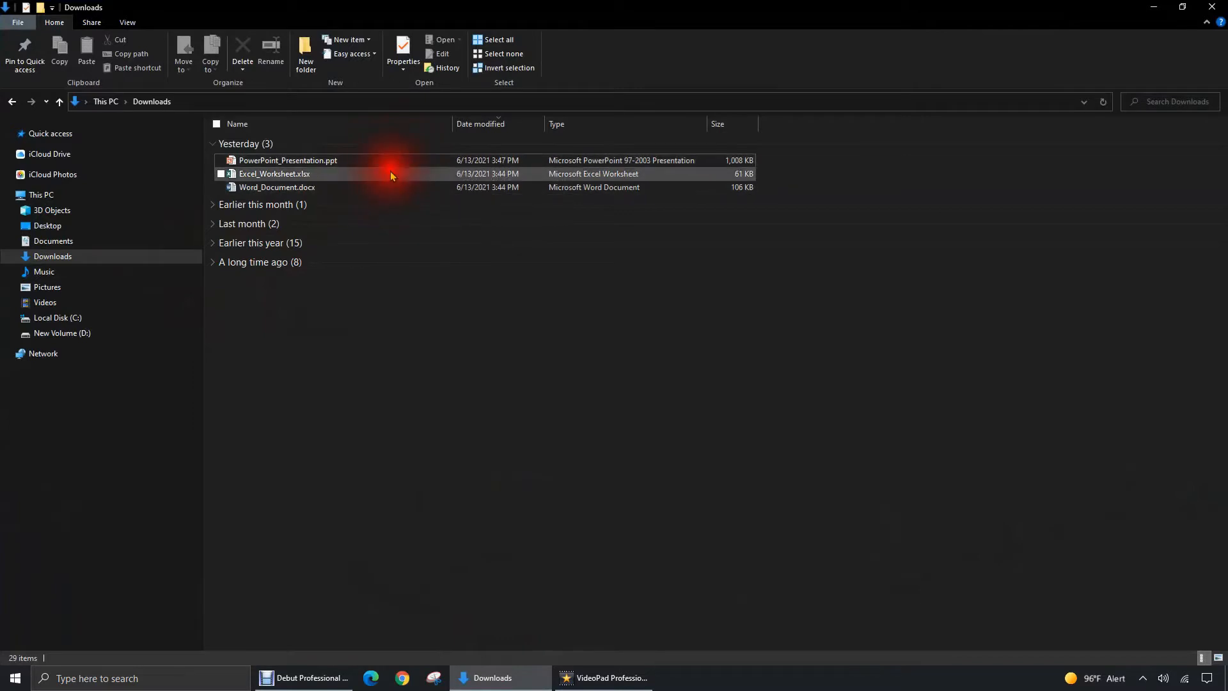
click(288, 160)
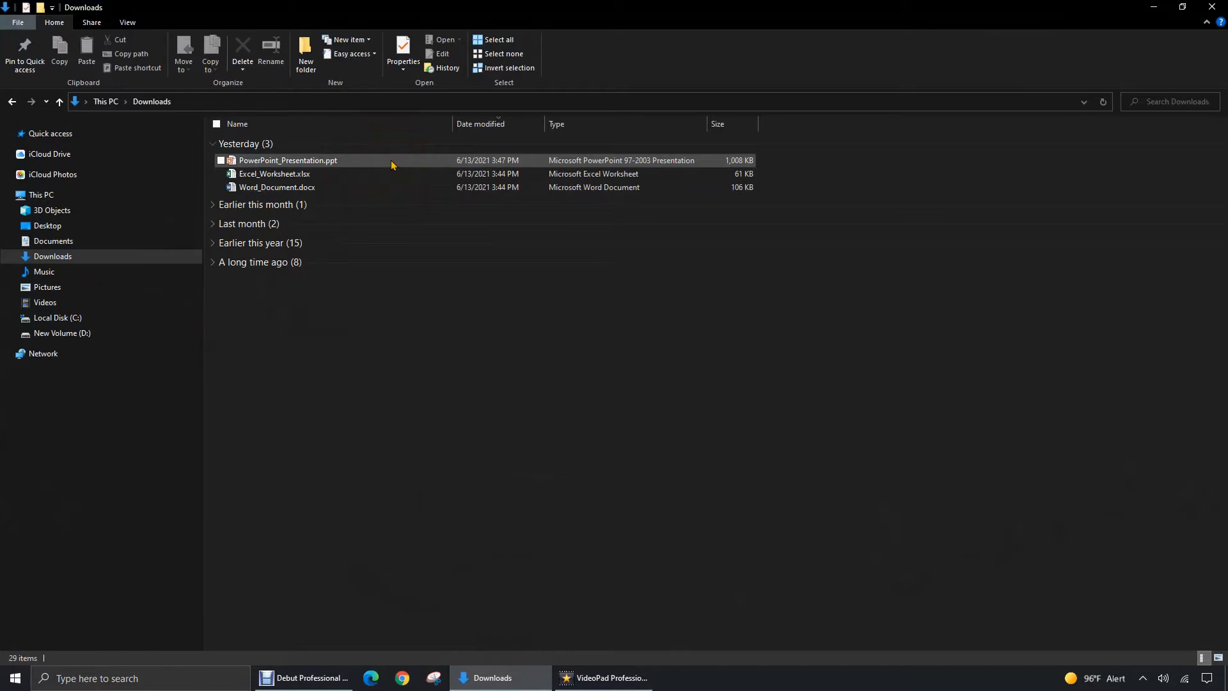
Step: Open the downloaded files, view the Table and Photo slides, then browse the Excel sheets
double_click(287, 160)
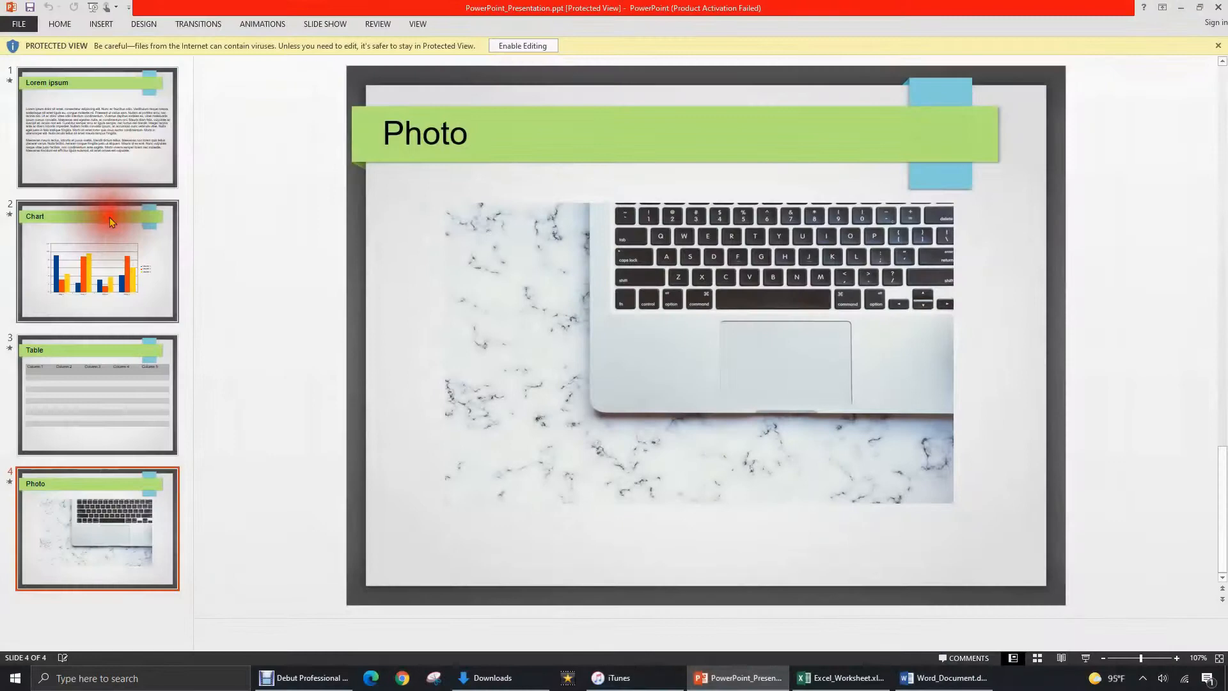
click(97, 395)
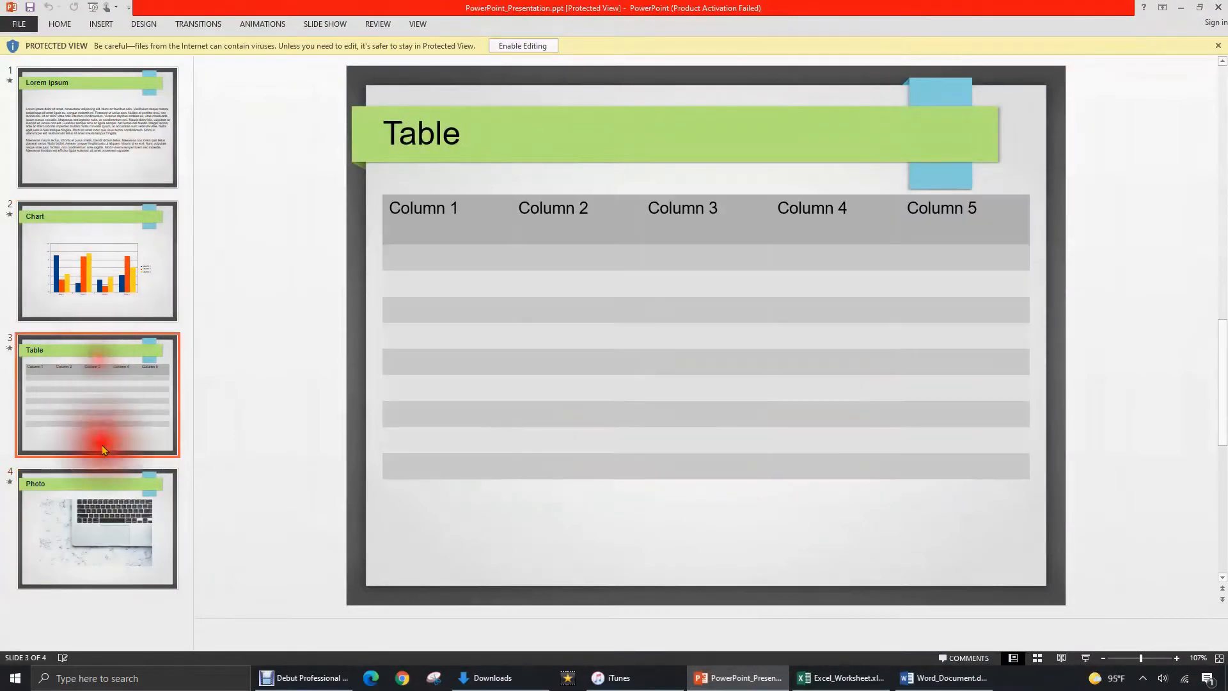
click(97, 529)
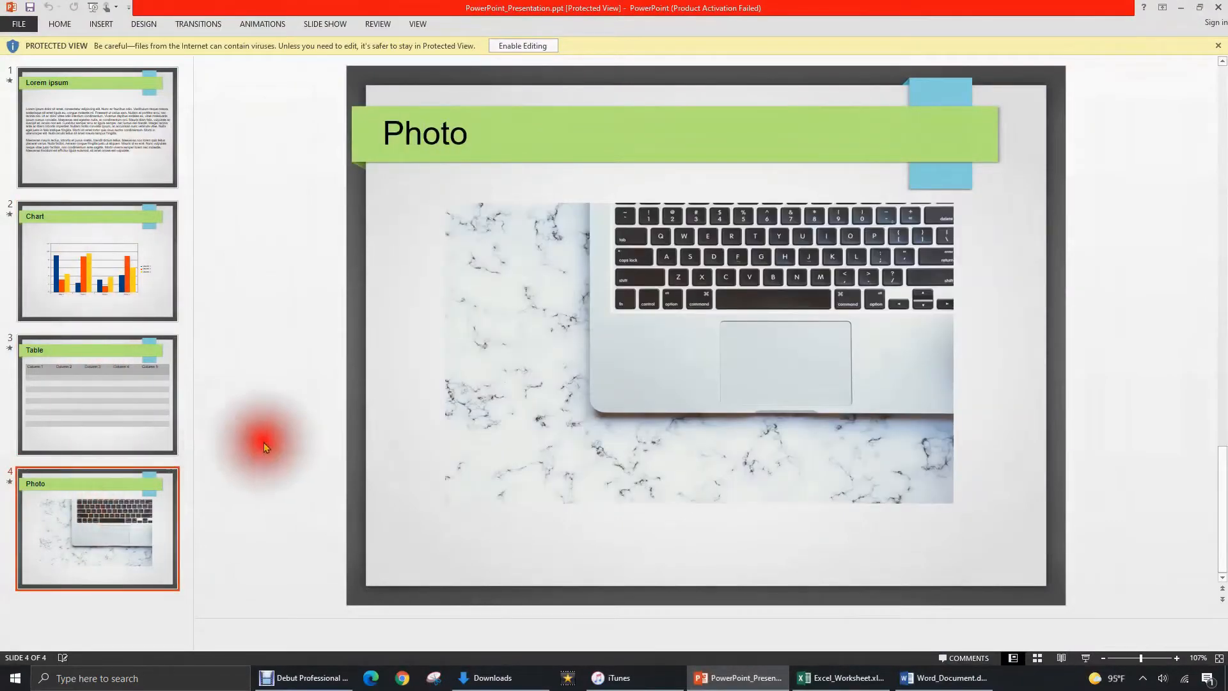
click(841, 678)
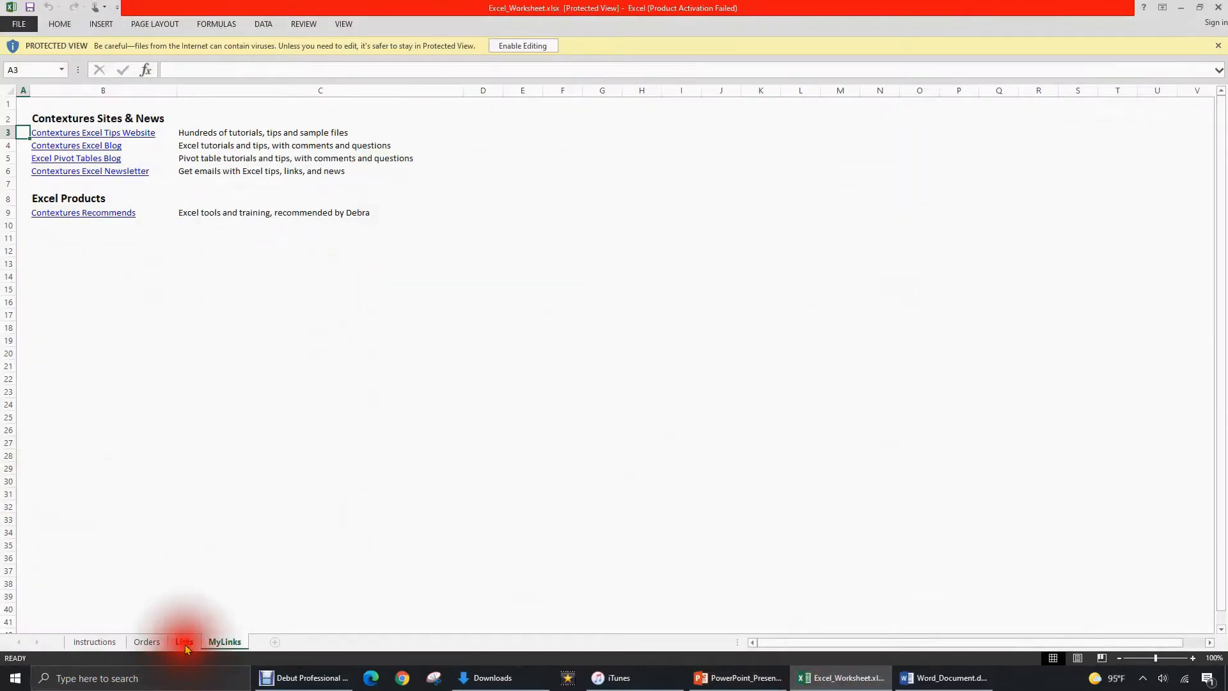
click(94, 642)
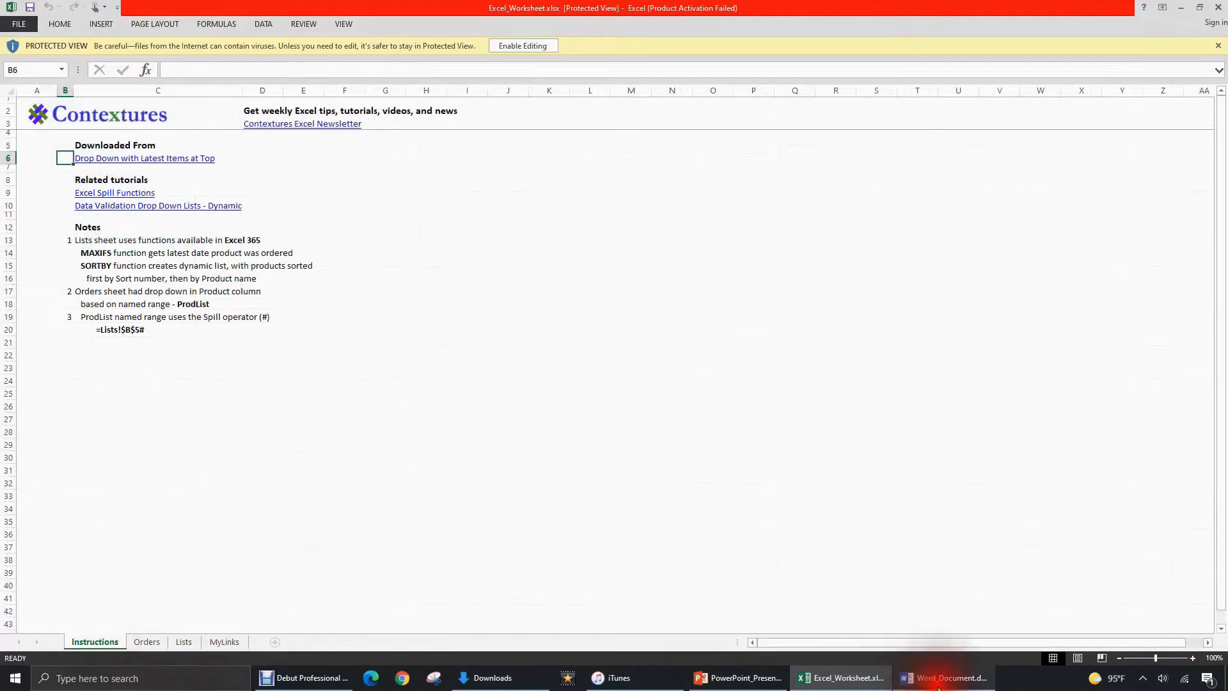
Step: Switch to the Word Documents Template and scroll down through it
click(944, 678)
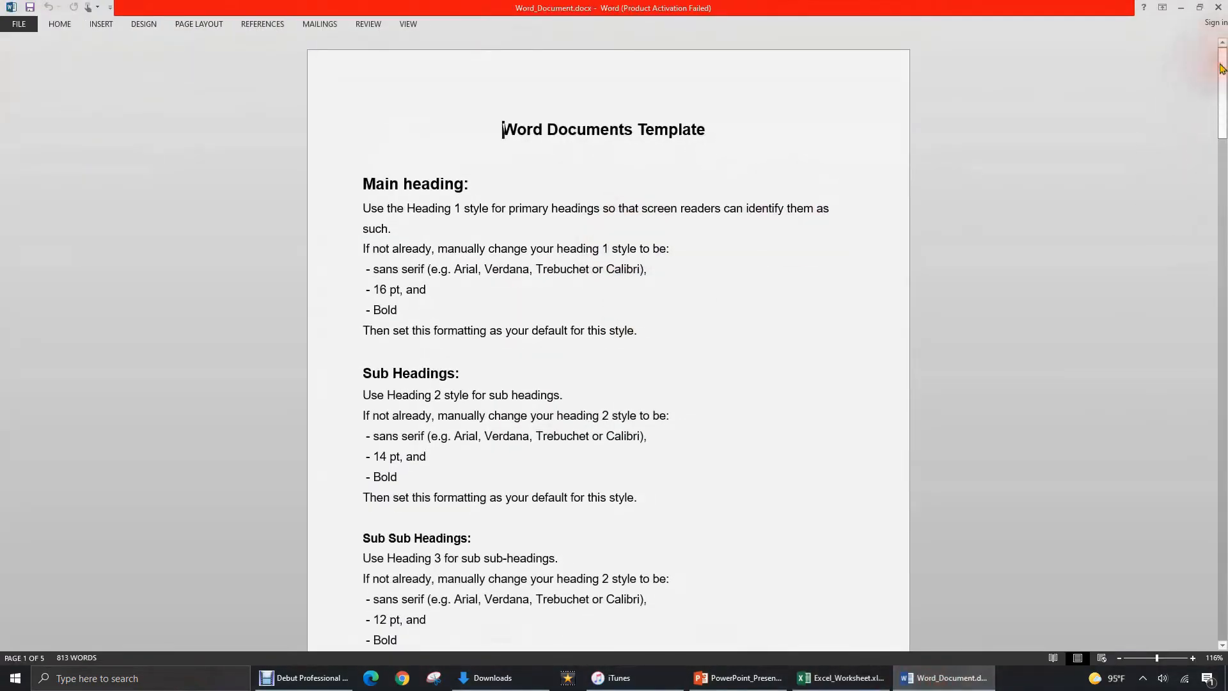
scroll(down, 3)
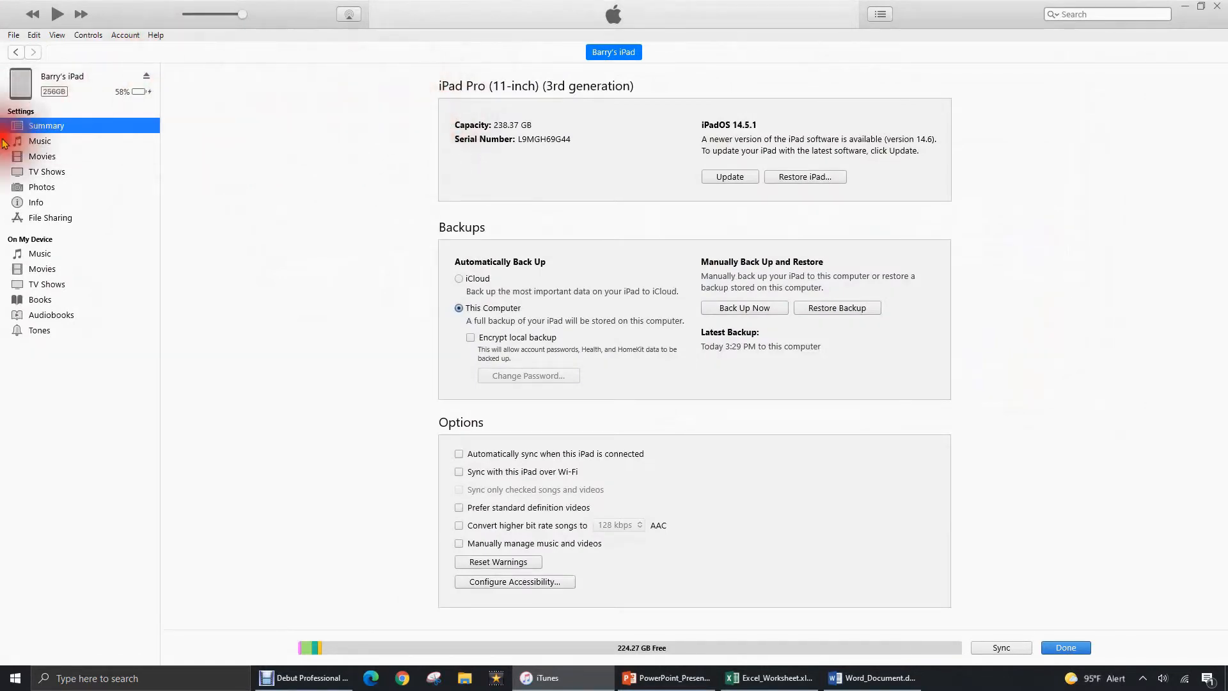
Step: Add PowerPoint_Presentation.ppt to Keynote's shared documents via File Sharing
click(50, 217)
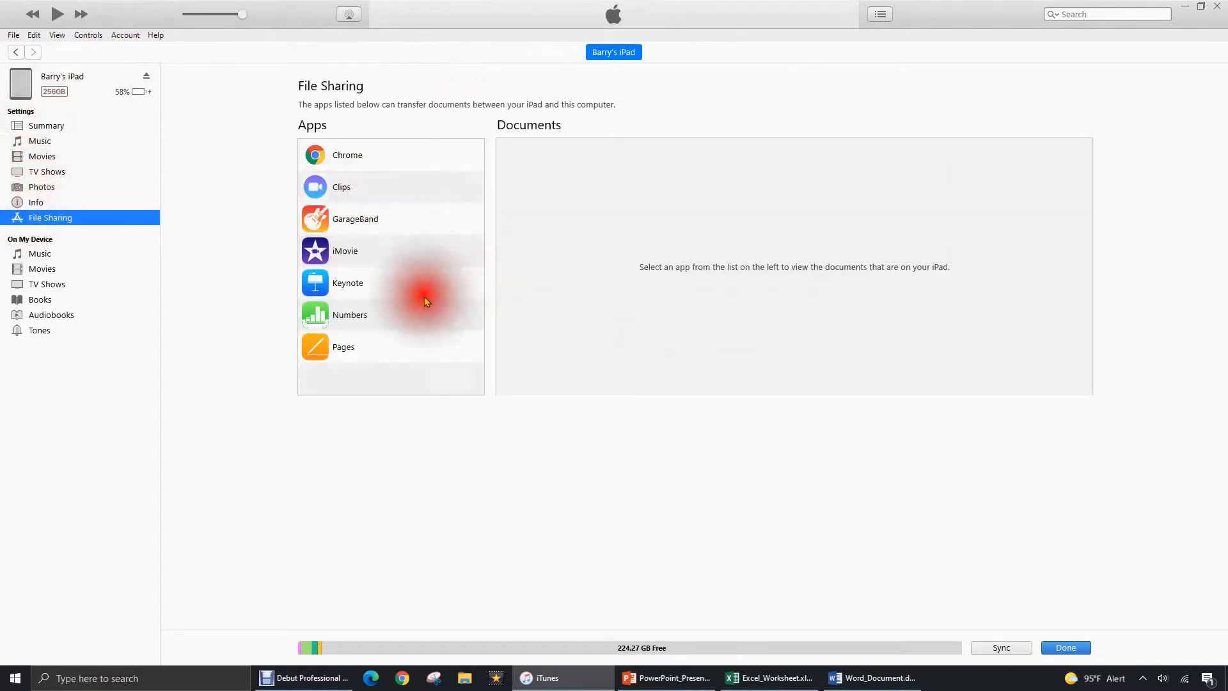
click(348, 283)
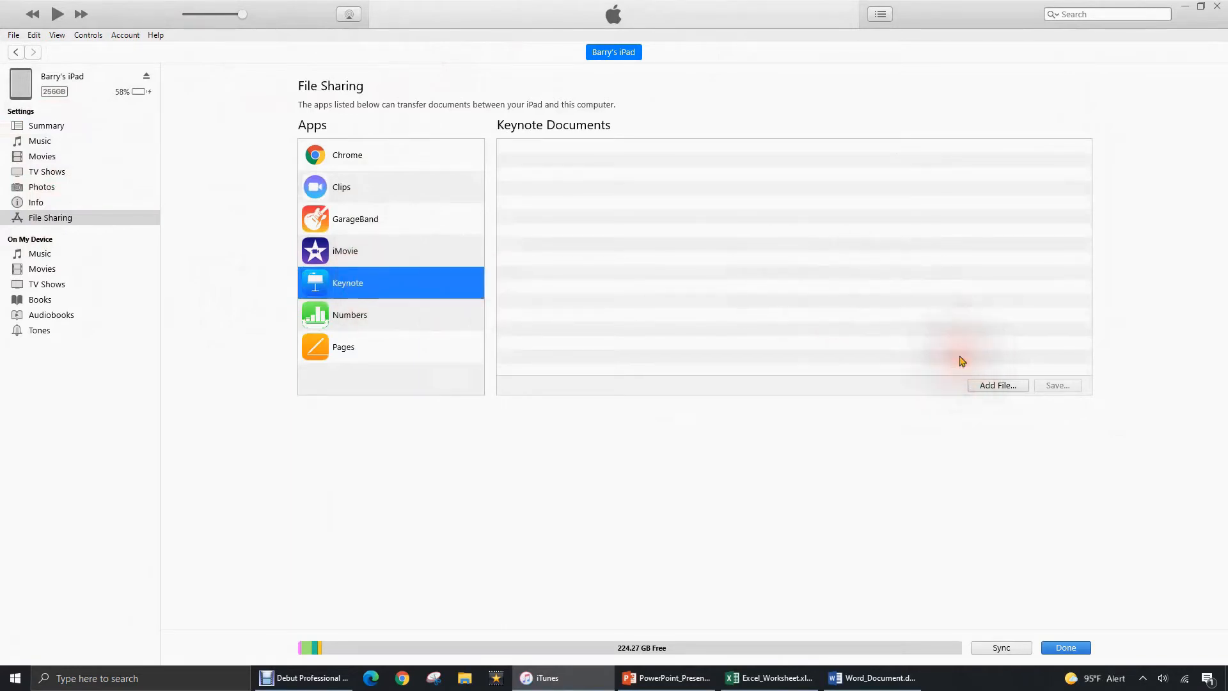
click(998, 384)
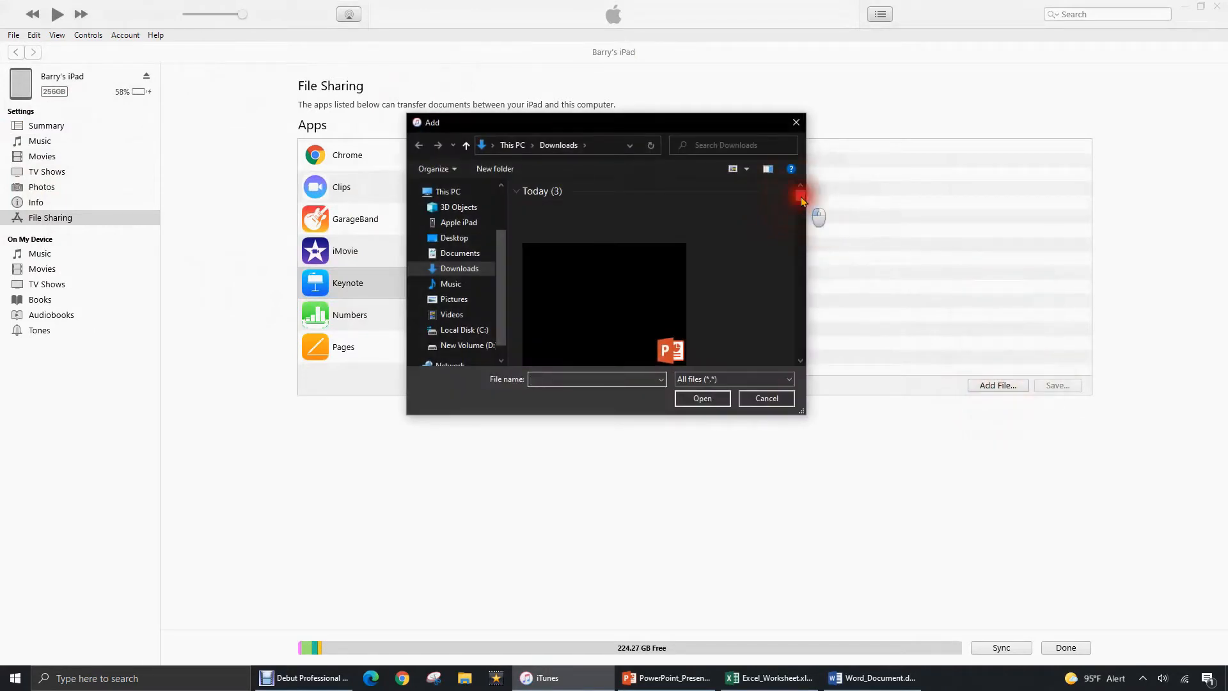
click(671, 349)
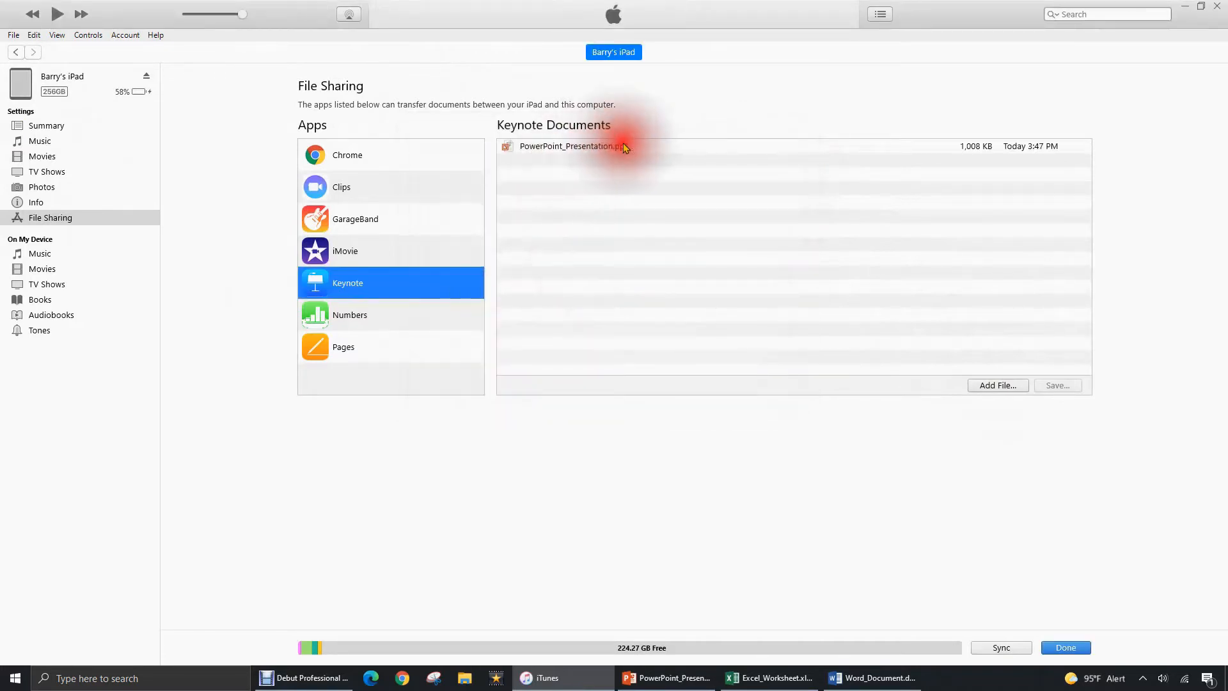
Step: Add Excel_Worksheet.xlsx to the Numbers shared documents
click(350, 314)
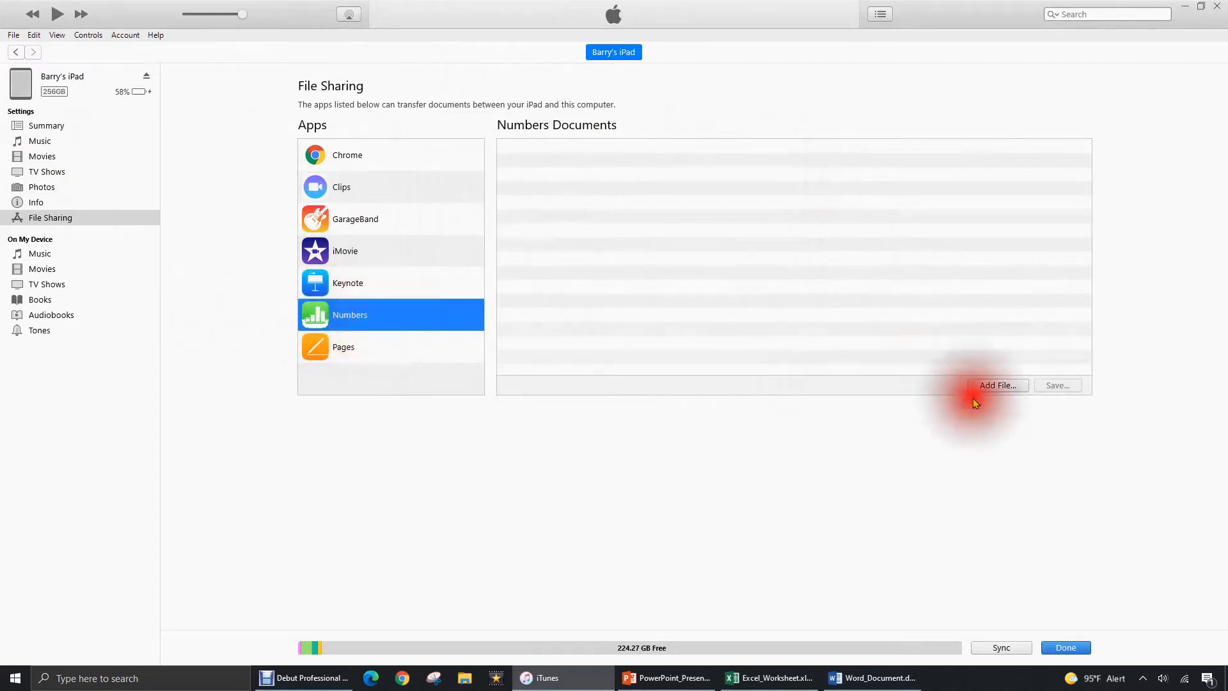
click(997, 385)
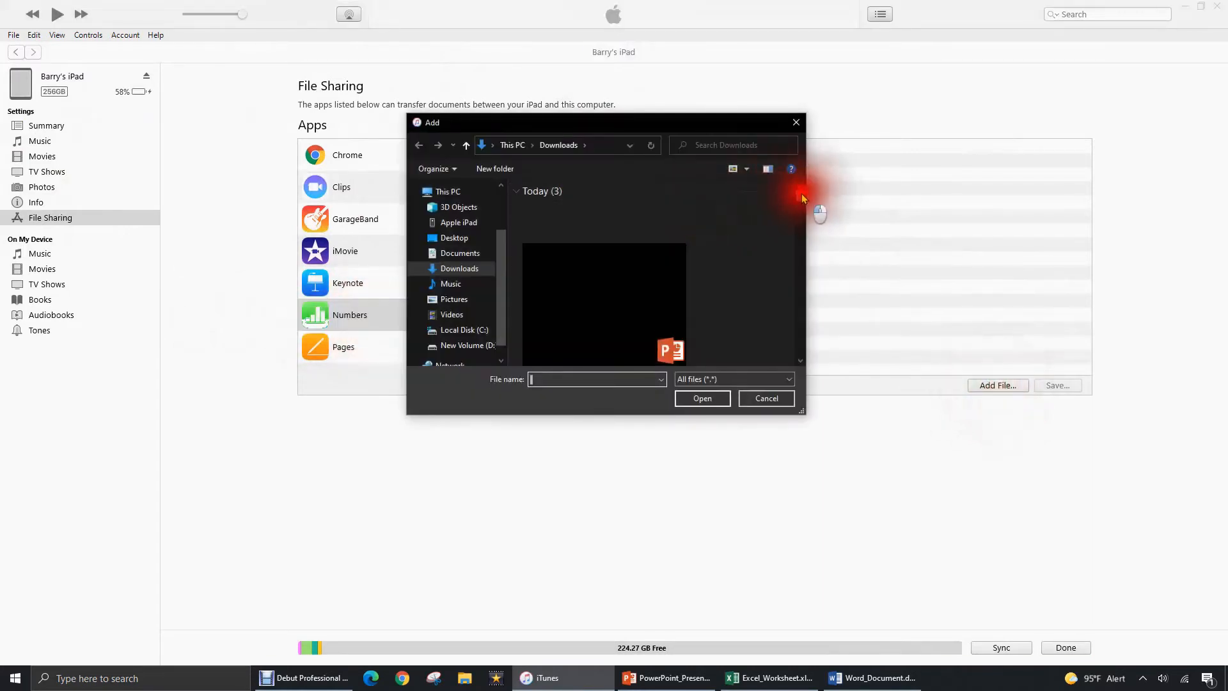
click(595, 274)
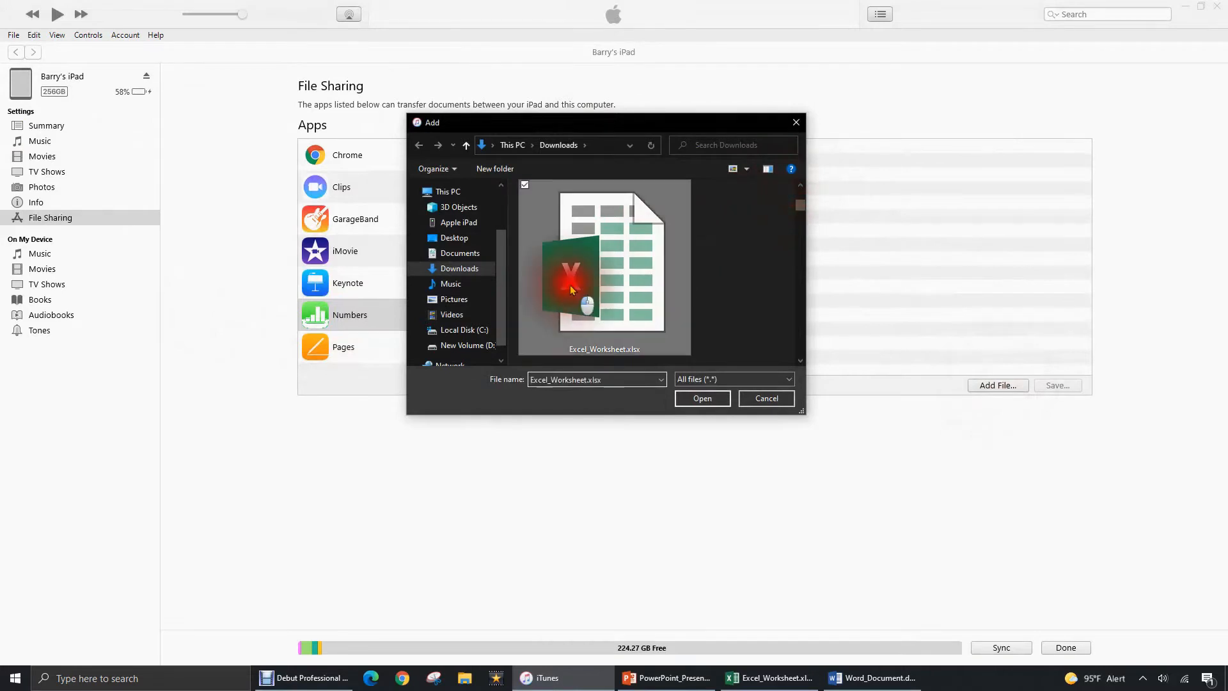
click(702, 398)
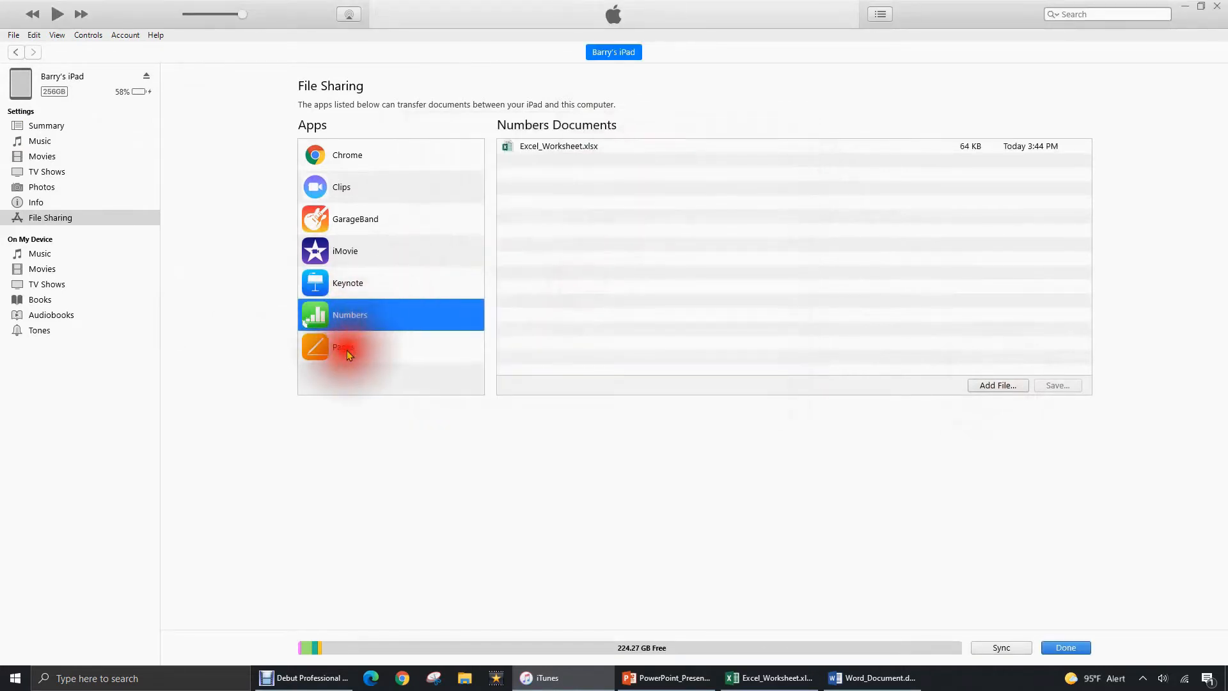
Step: Add Word_Document.docx from Downloads to the Pages shared documents
click(349, 346)
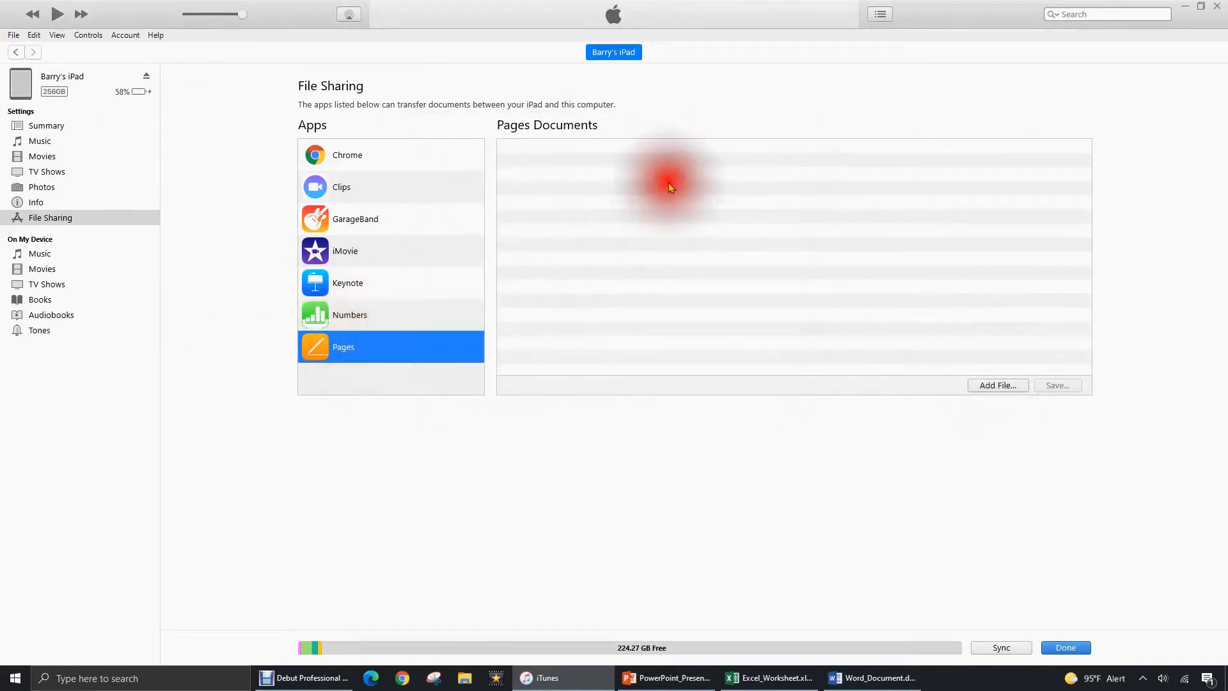
click(997, 385)
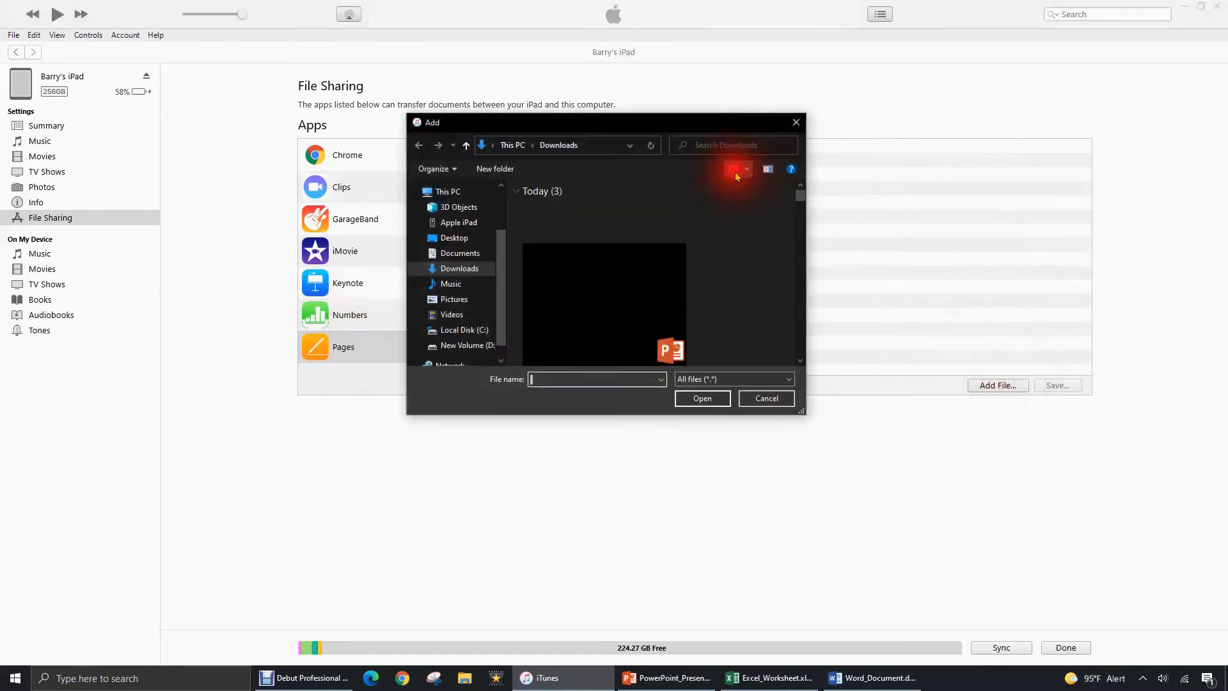
click(733, 168)
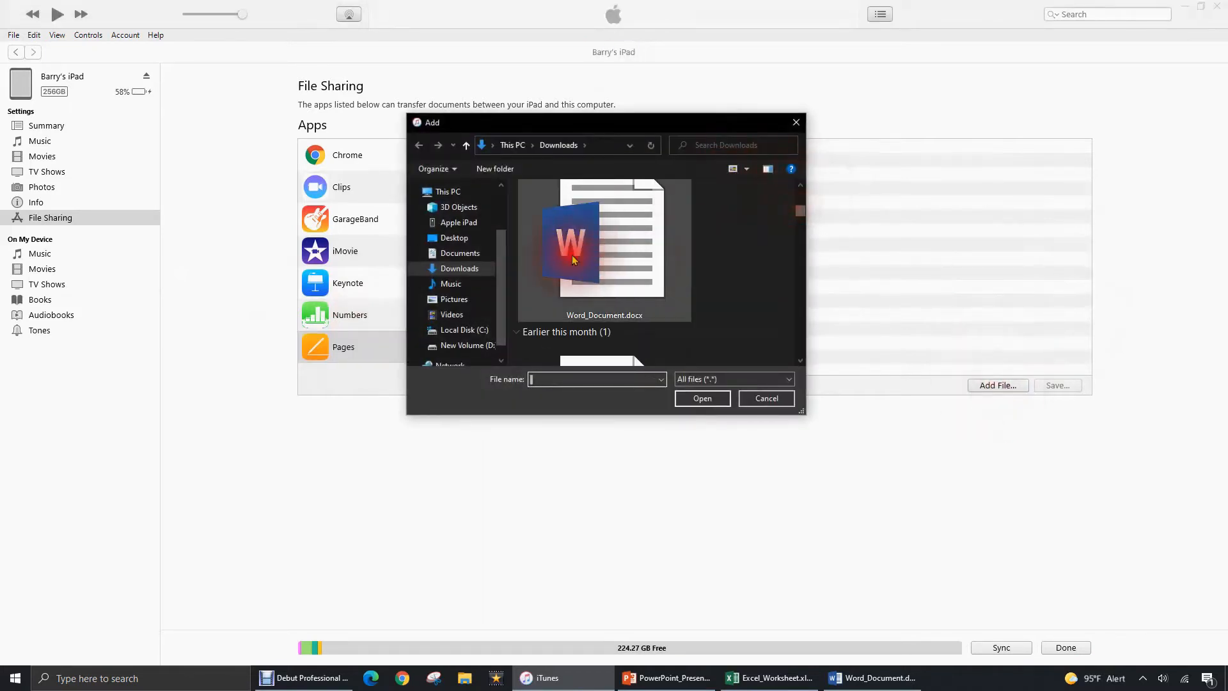
click(701, 398)
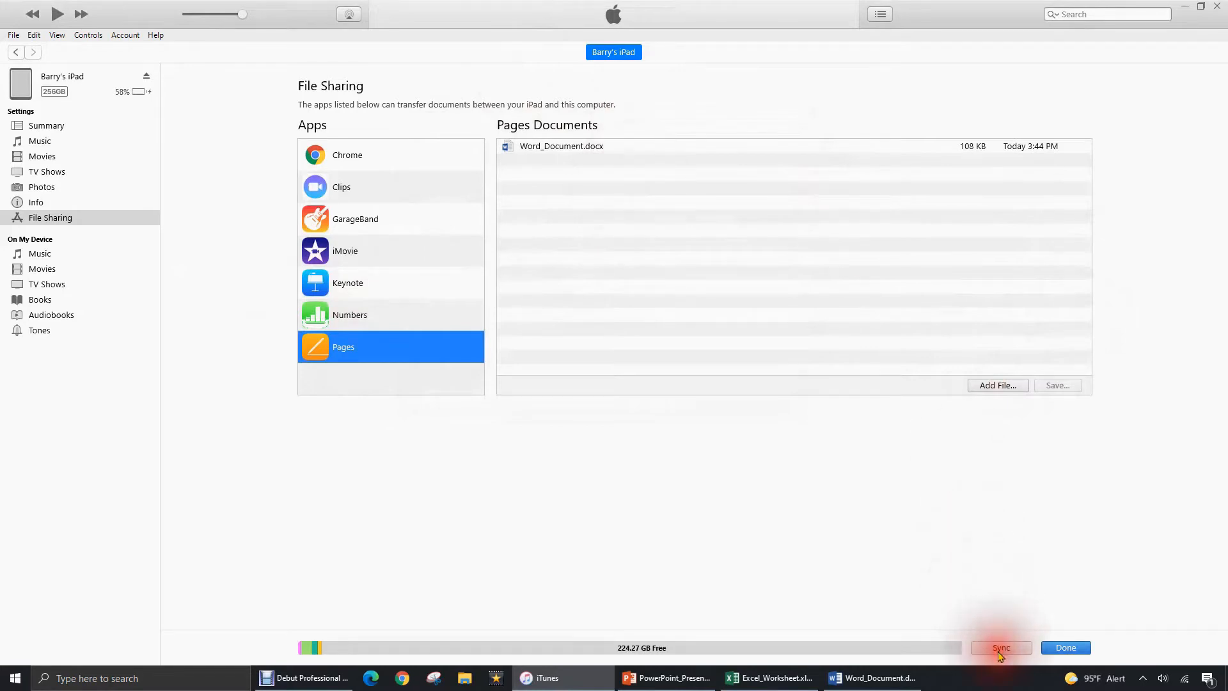
Step: Sync the shared documents onto the iPad and confirm with Done
click(1001, 647)
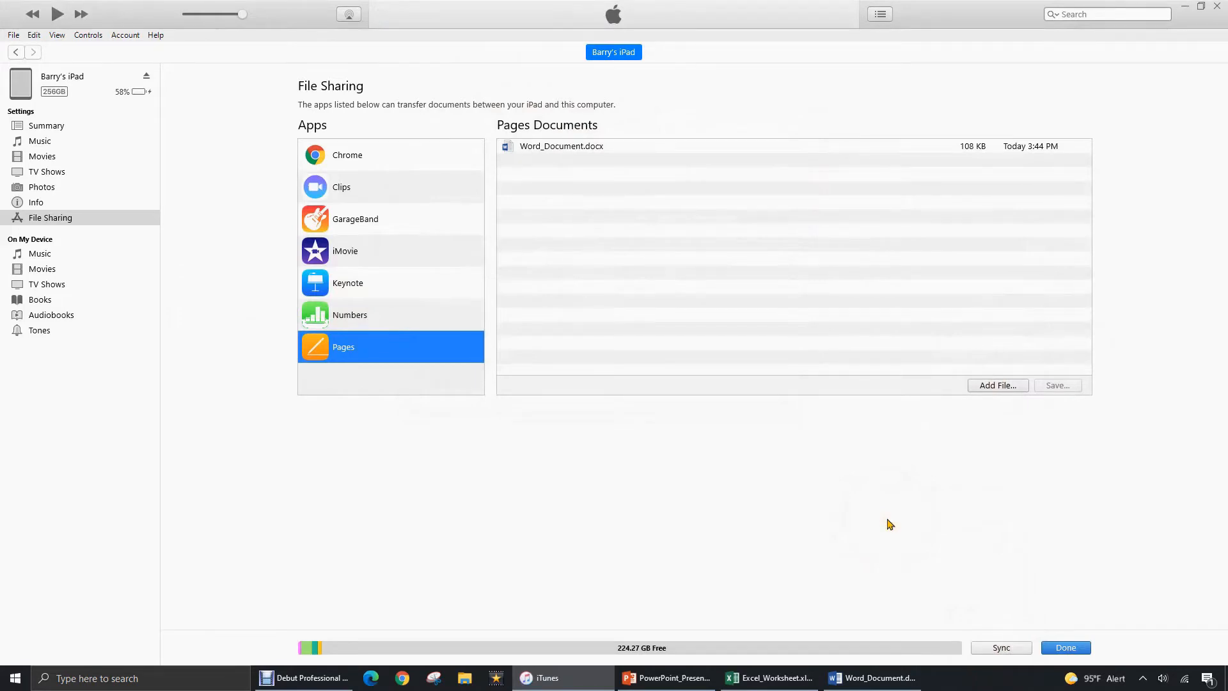
click(1065, 648)
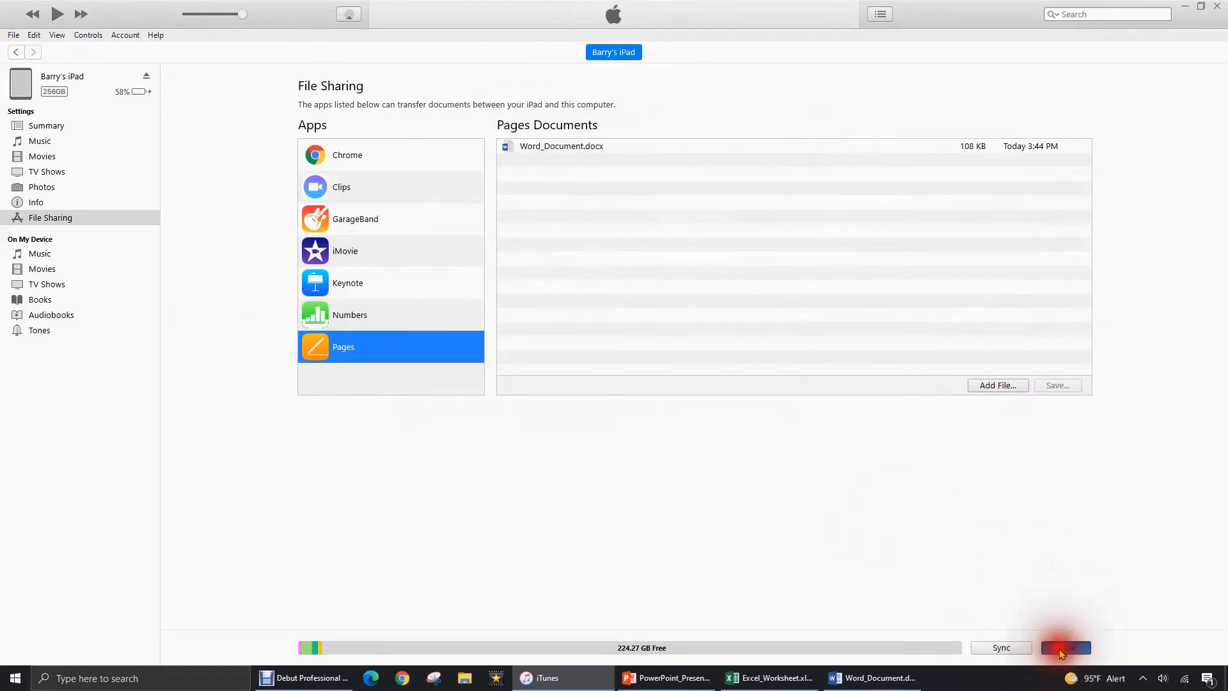
click(1065, 648)
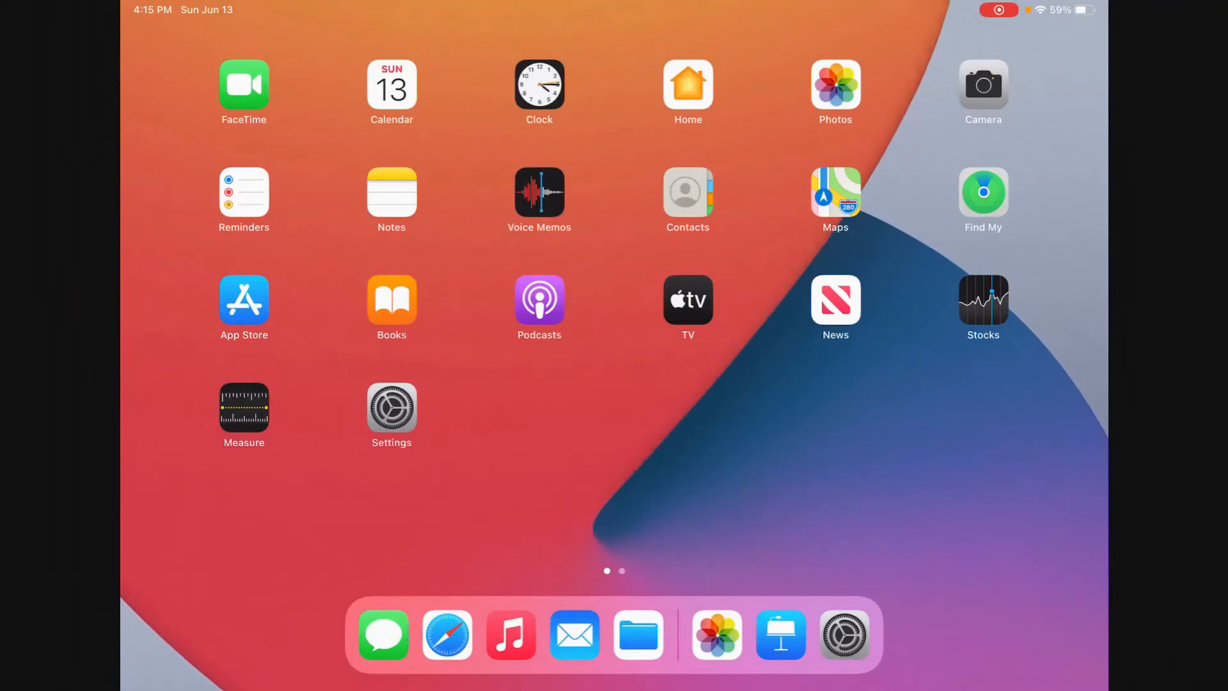
Step: Launch the Files app on the iPad to browse its on-device folders
click(638, 635)
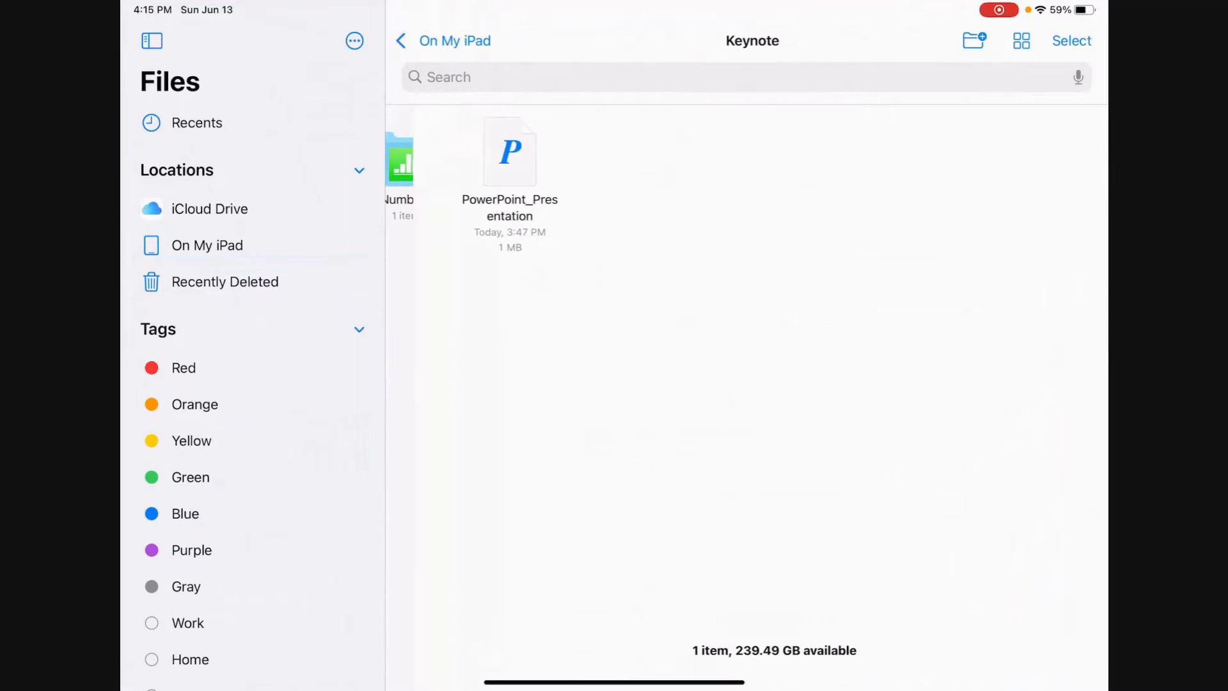
Step: Open PowerPoint_Presentation in Keynote, dismiss Import Details, and view the Chart, Table and fourth slides
double_click(510, 153)
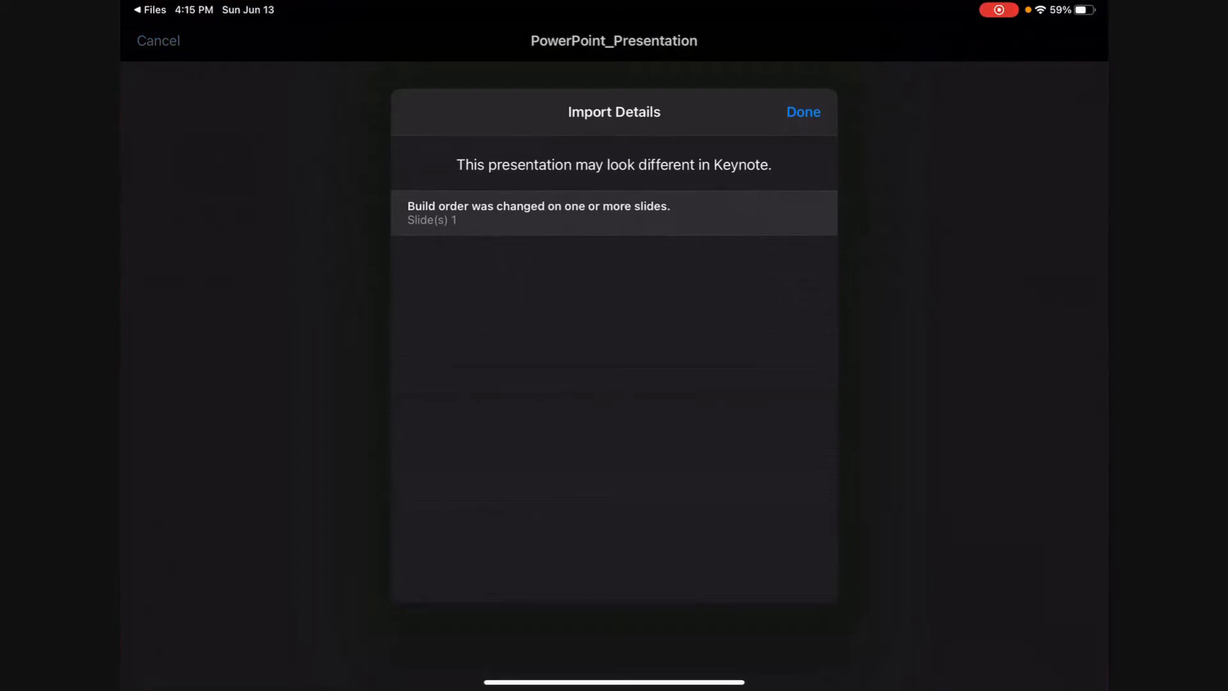
click(803, 112)
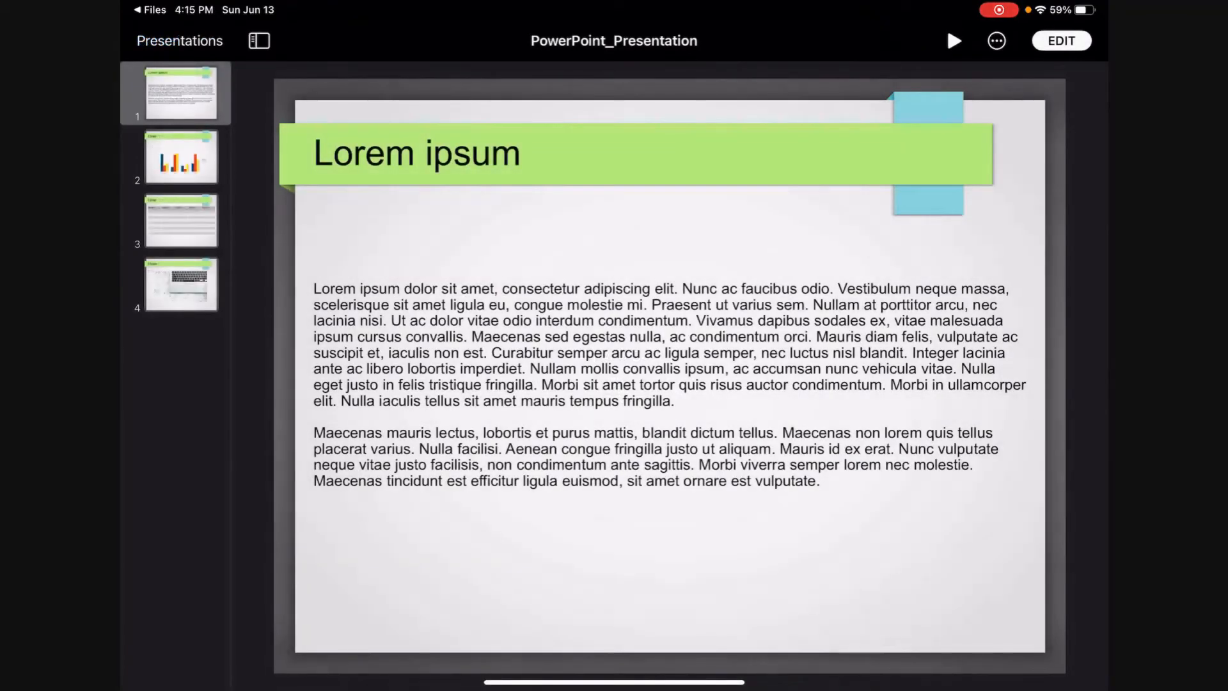
click(181, 156)
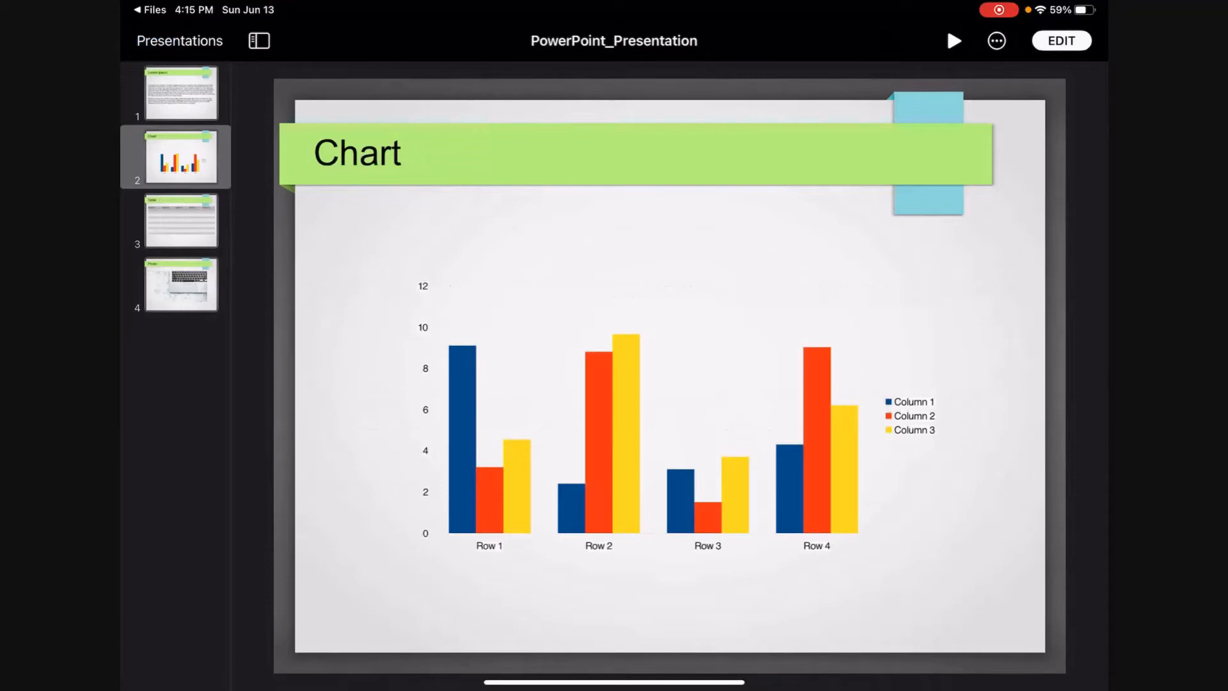
click(180, 221)
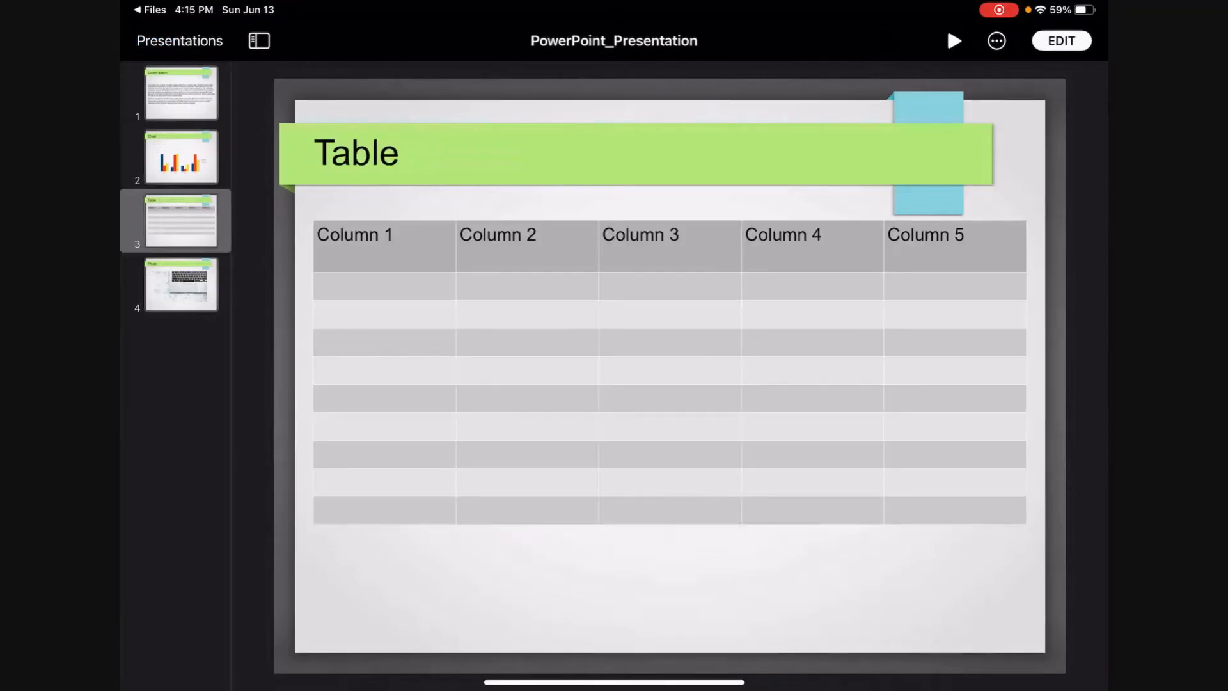
click(181, 284)
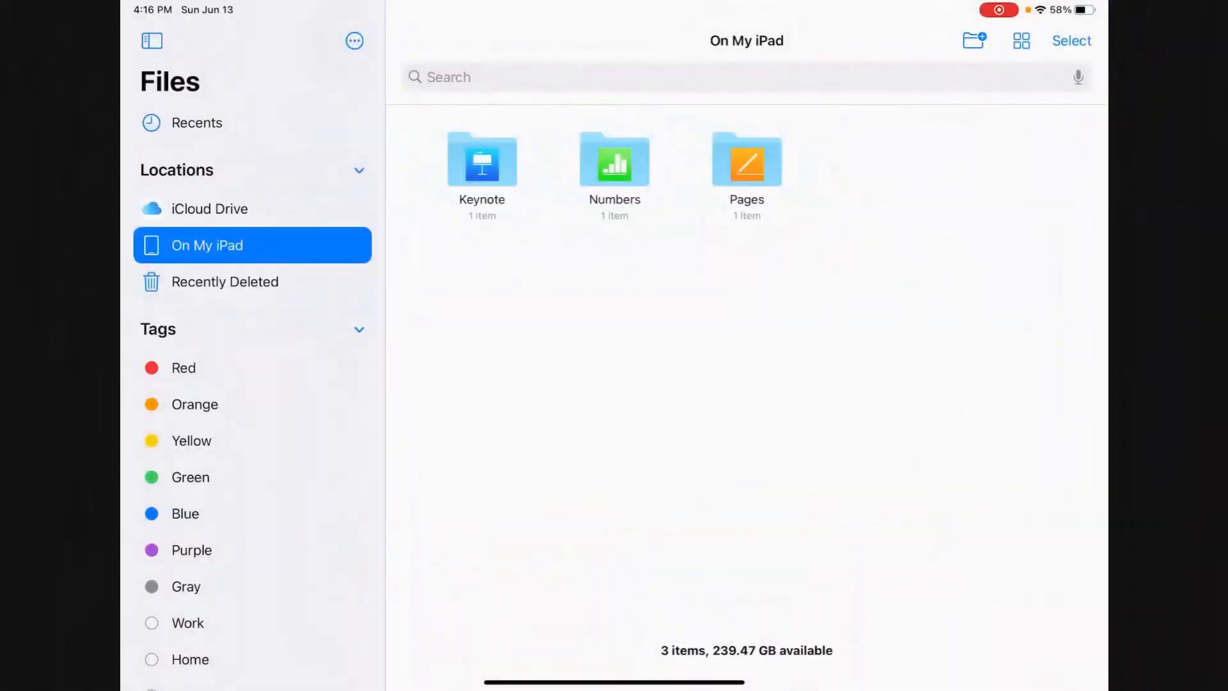
Step: Open Excel_Worksheet from the Numbers folder, dismiss import notes, and view the Lists, Orders and Instructions sheets
double_click(614, 162)
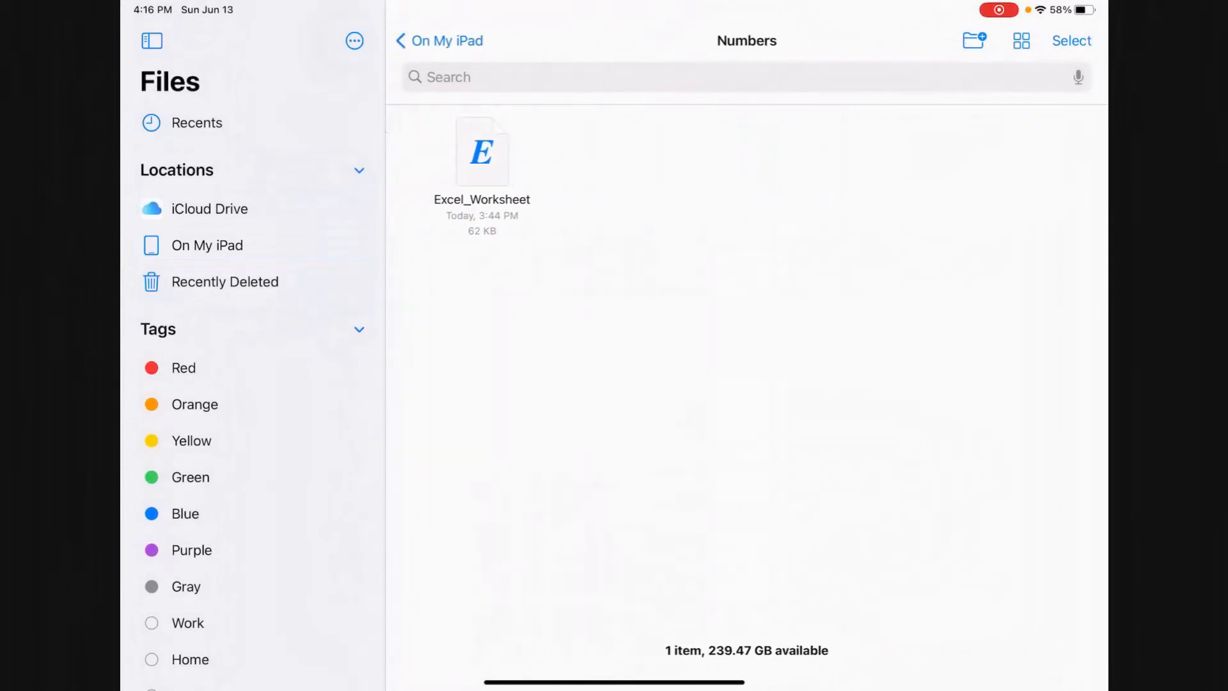
double_click(482, 153)
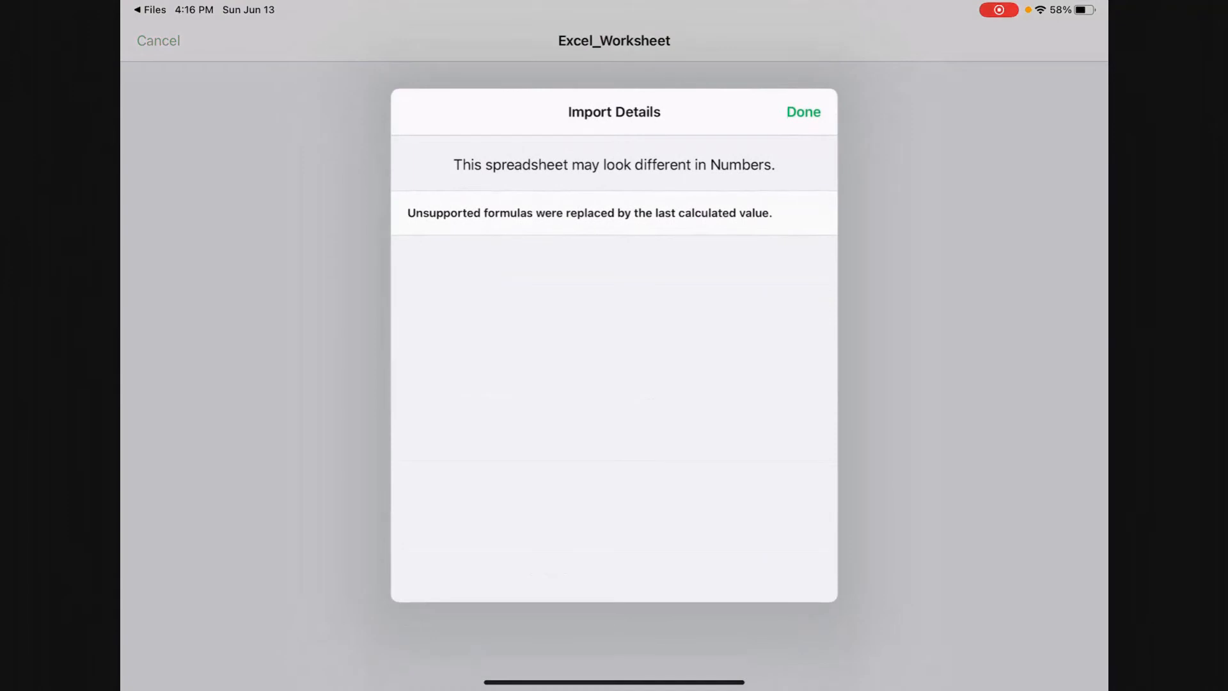
click(803, 112)
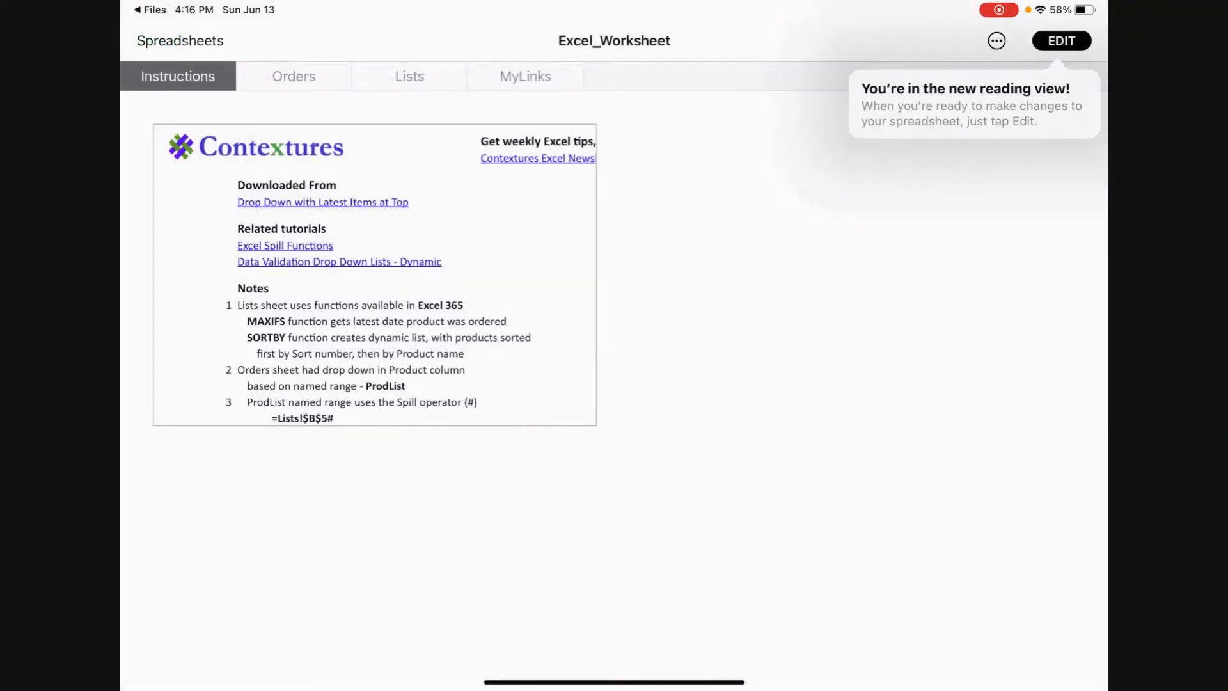
click(409, 76)
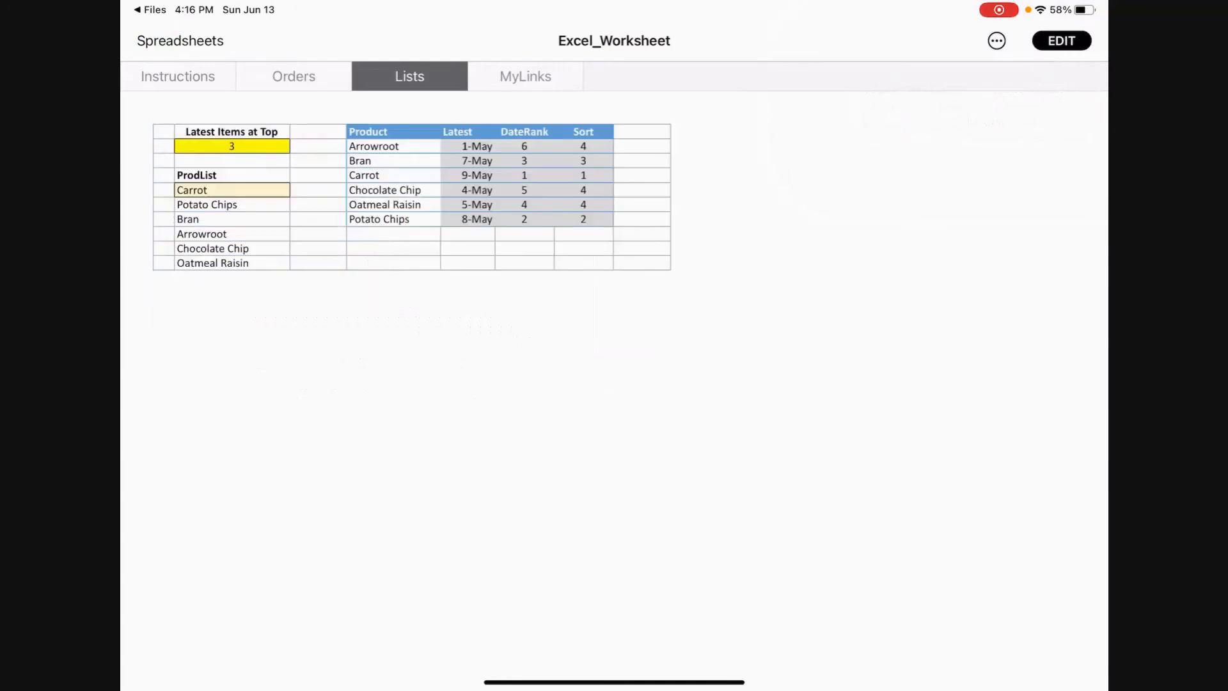
click(293, 76)
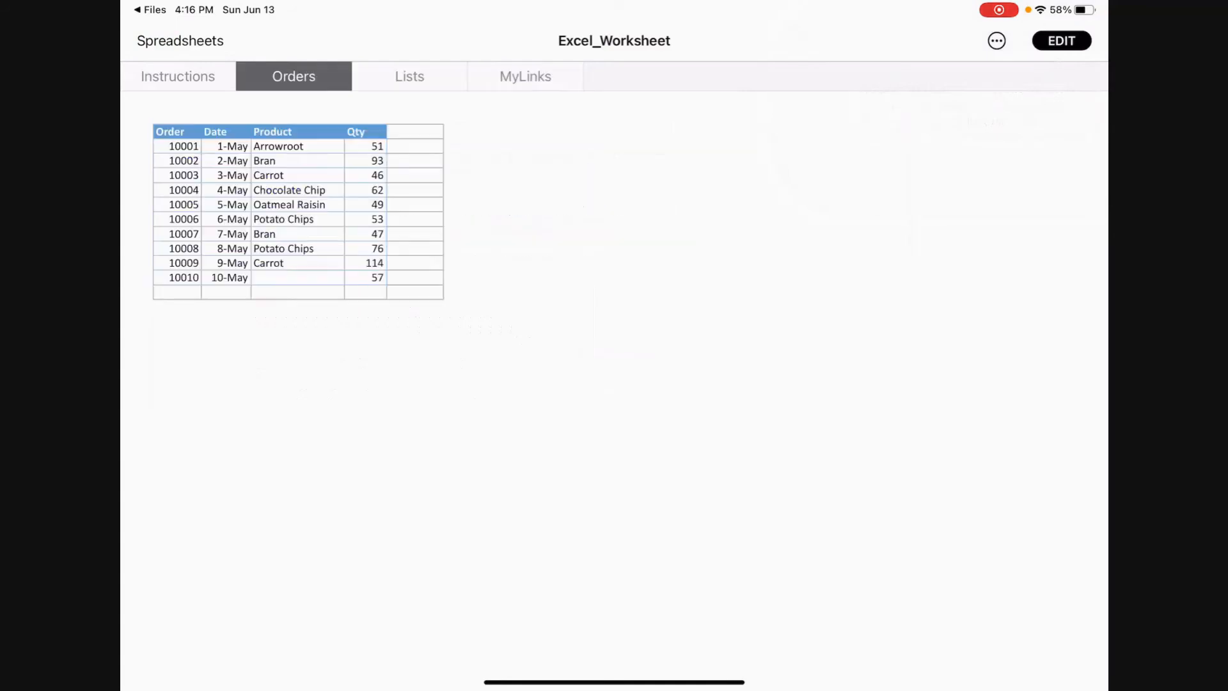
click(178, 76)
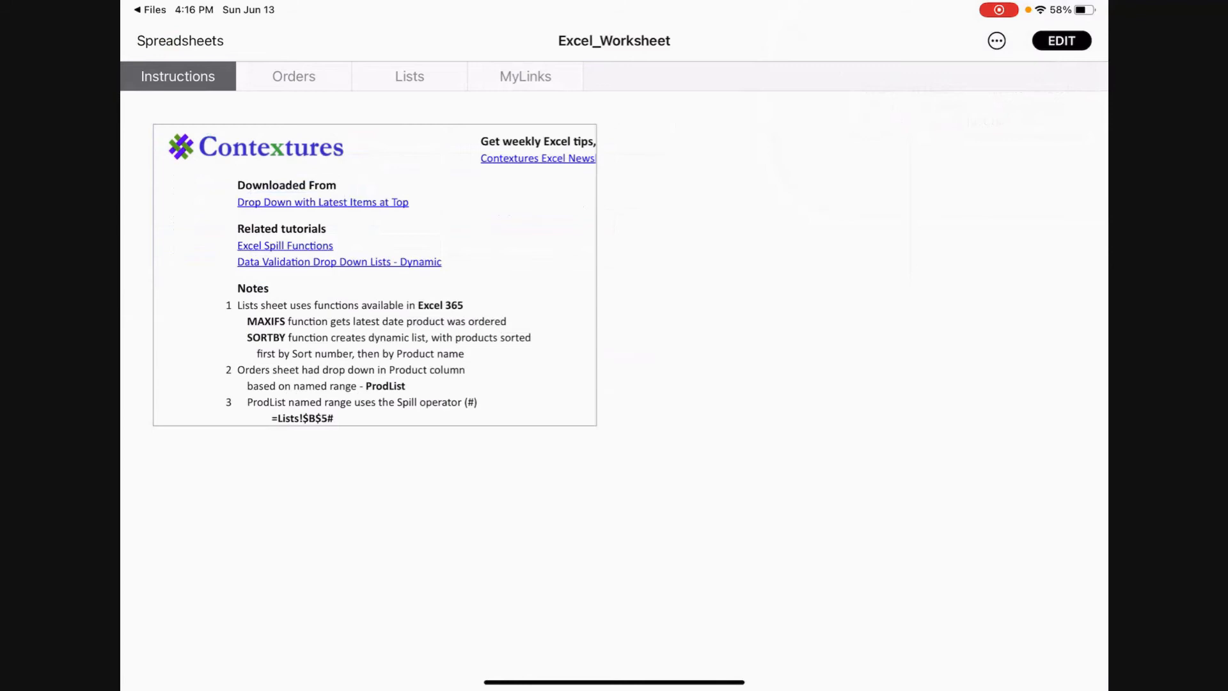
click(149, 10)
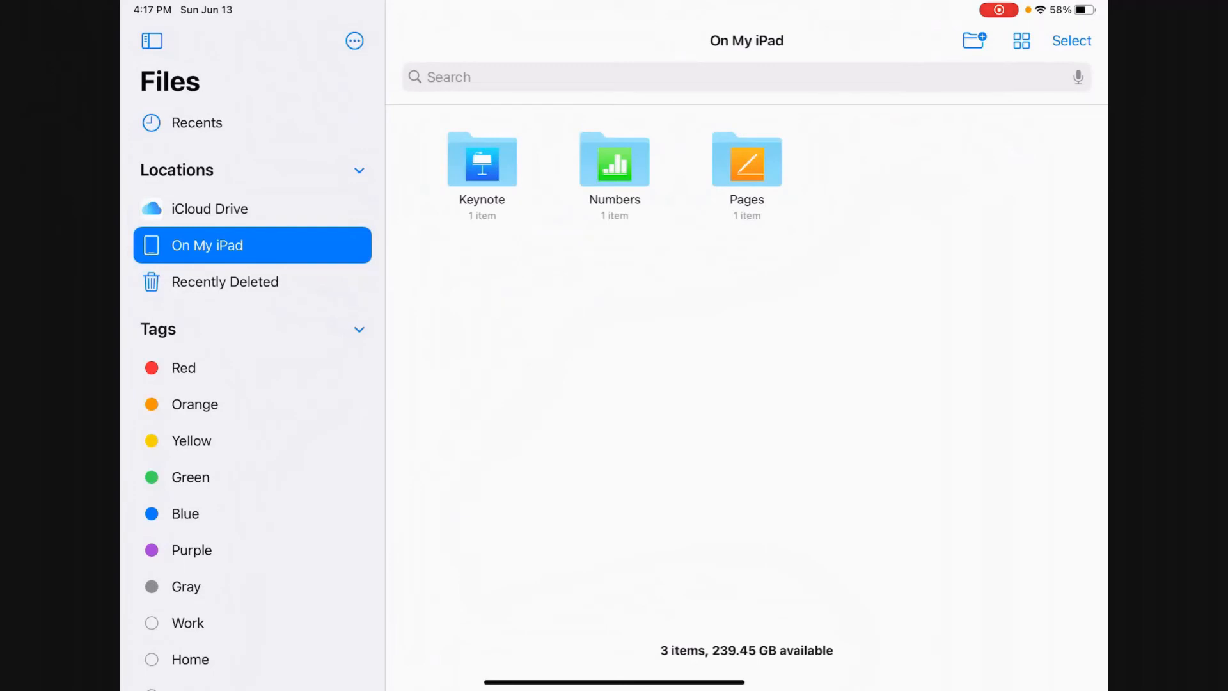
Step: Open Word_Document.docx from the Pages folder and scroll through its styling instructions
double_click(745, 162)
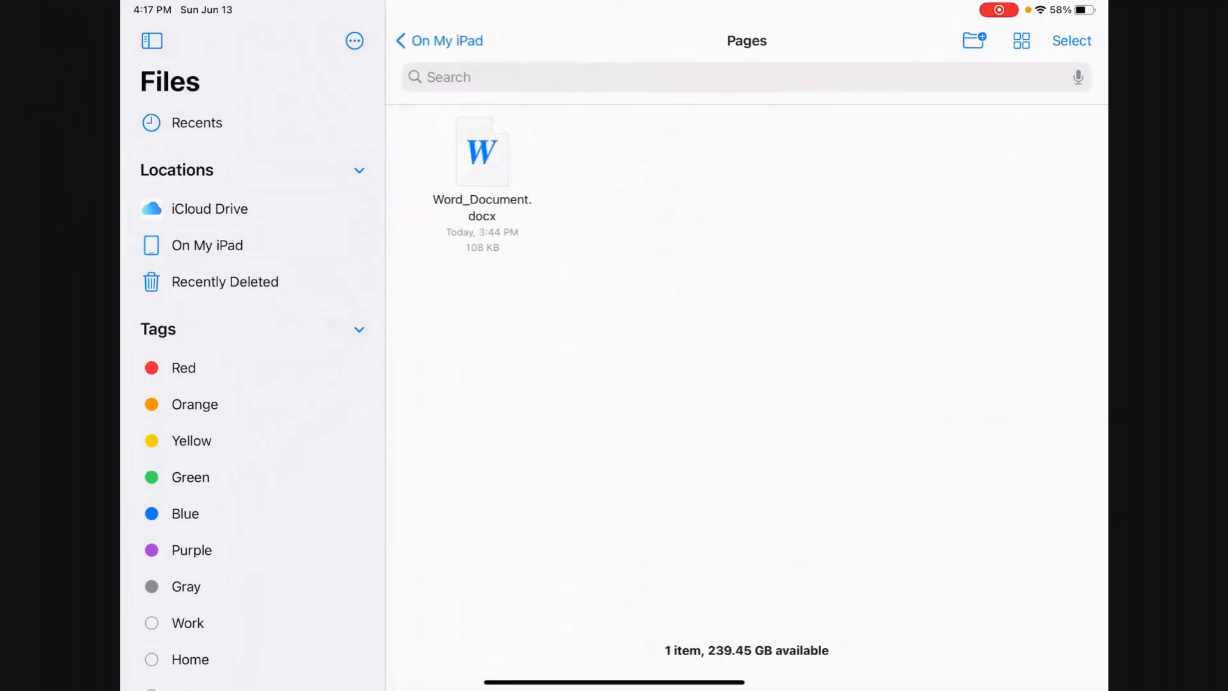
double_click(482, 152)
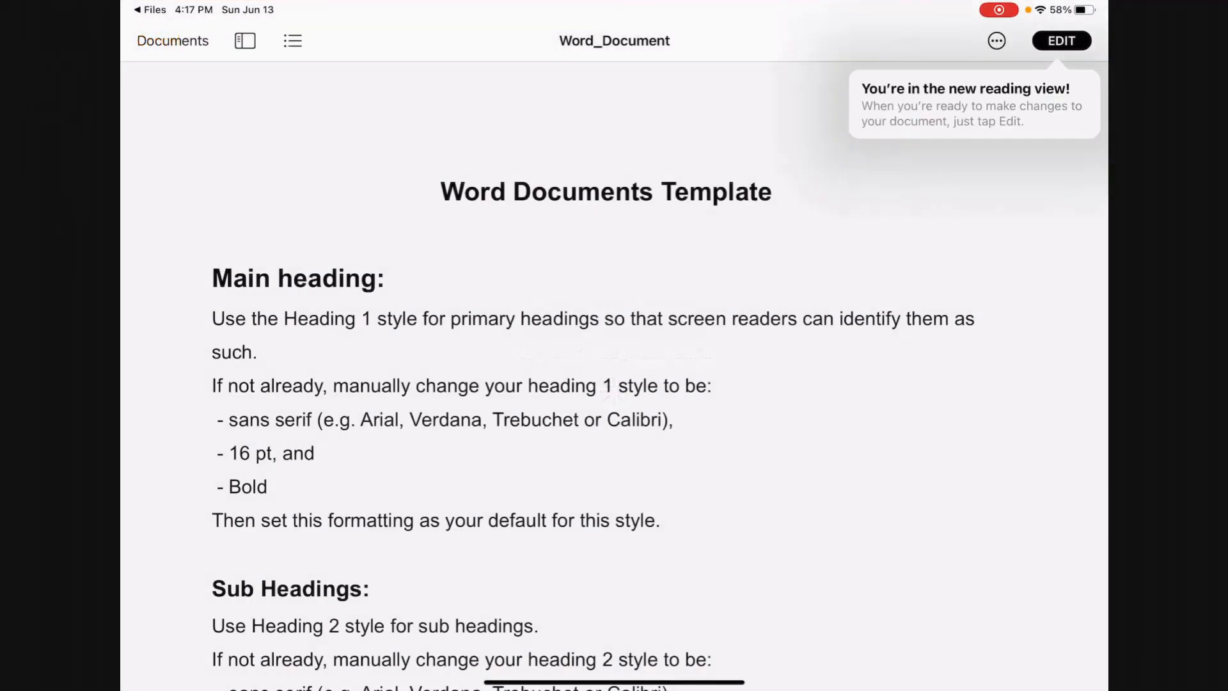
scroll(down, 3)
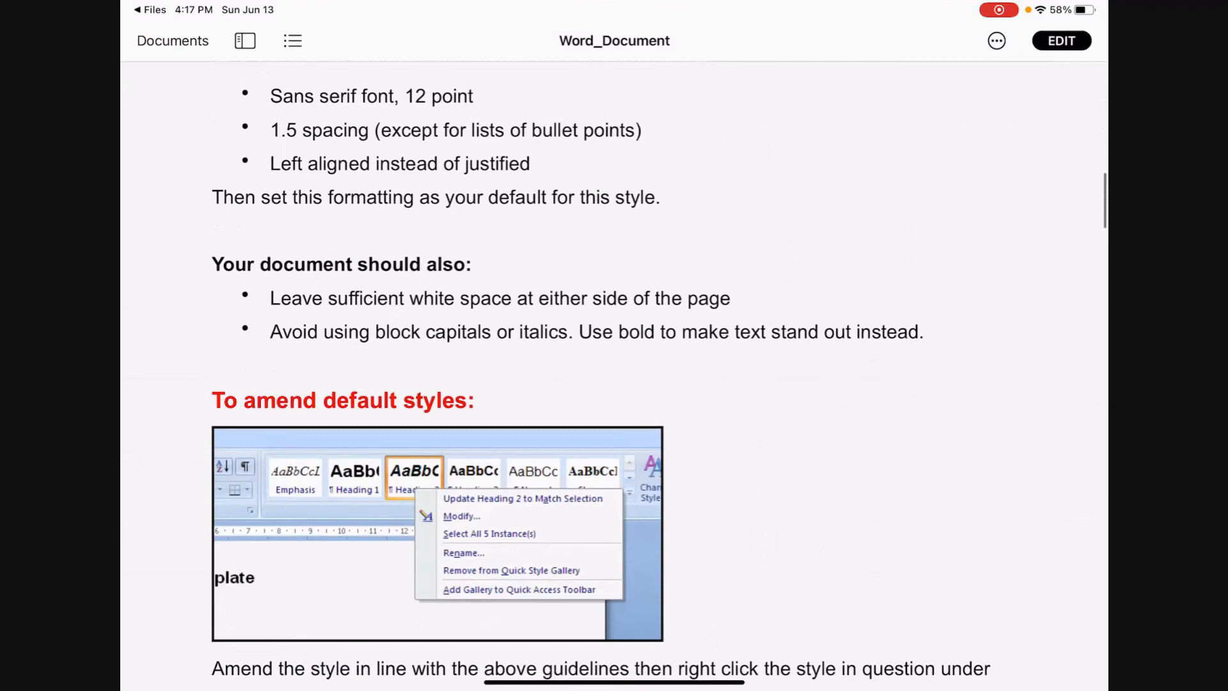
scroll(down, 3)
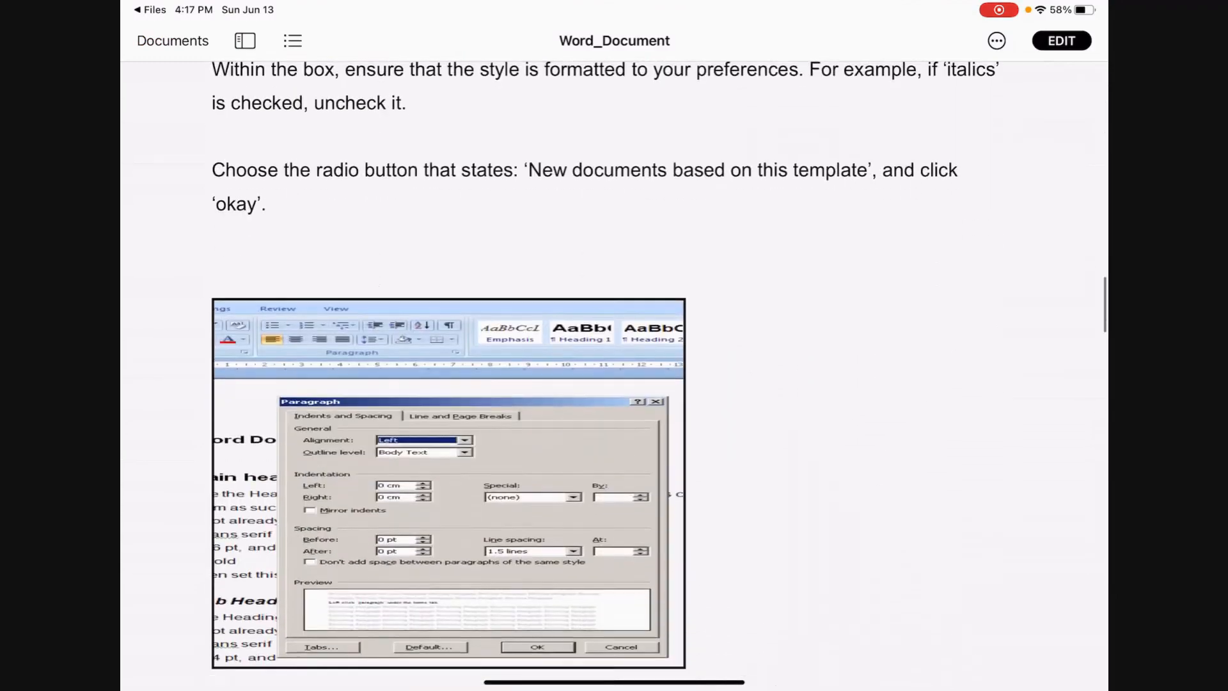